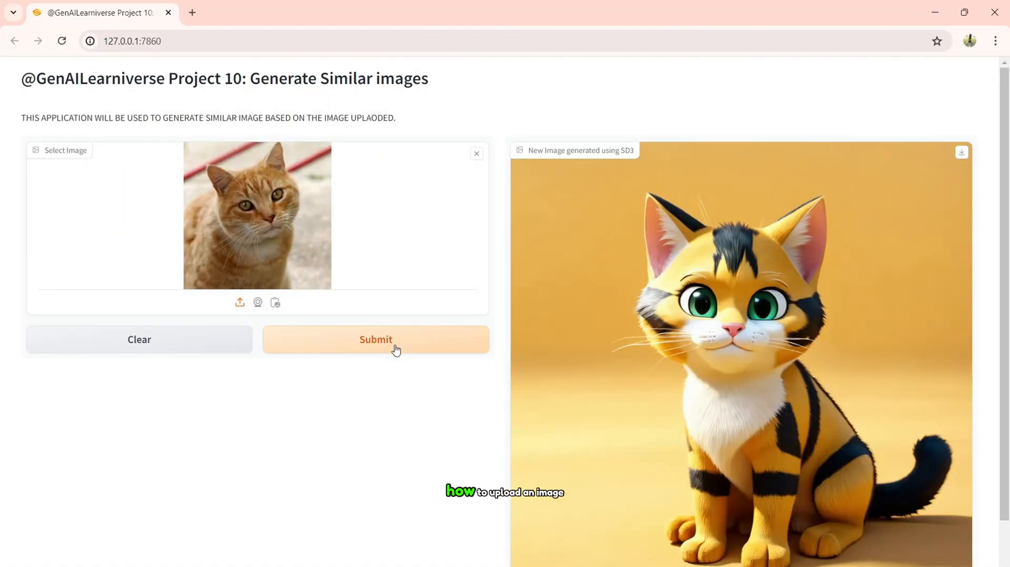
Launch PyCharm Community from its desktop shortcut, opening the 50+GenAIProjects project.
left_click(239, 302)
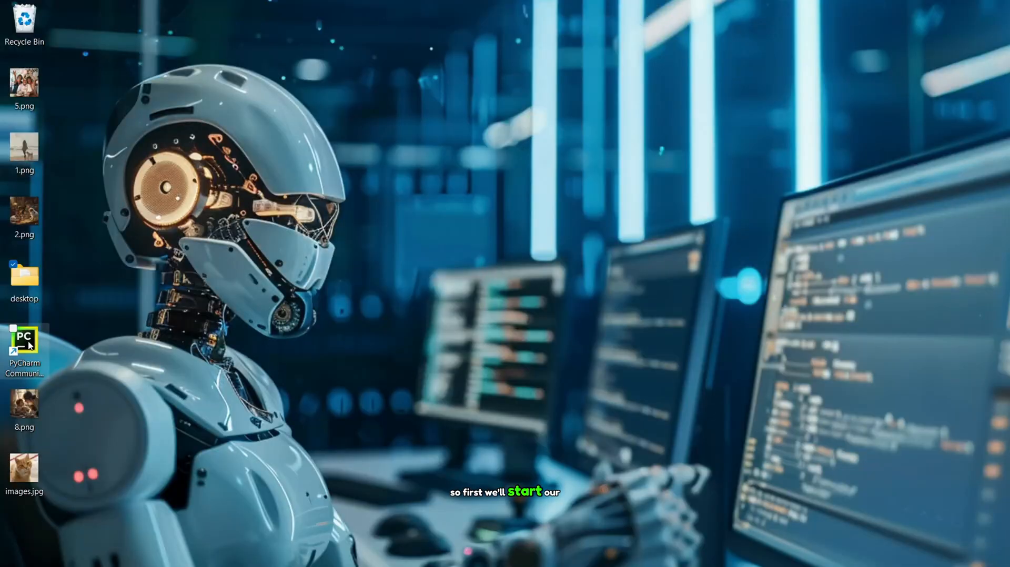
right_click(24, 339)
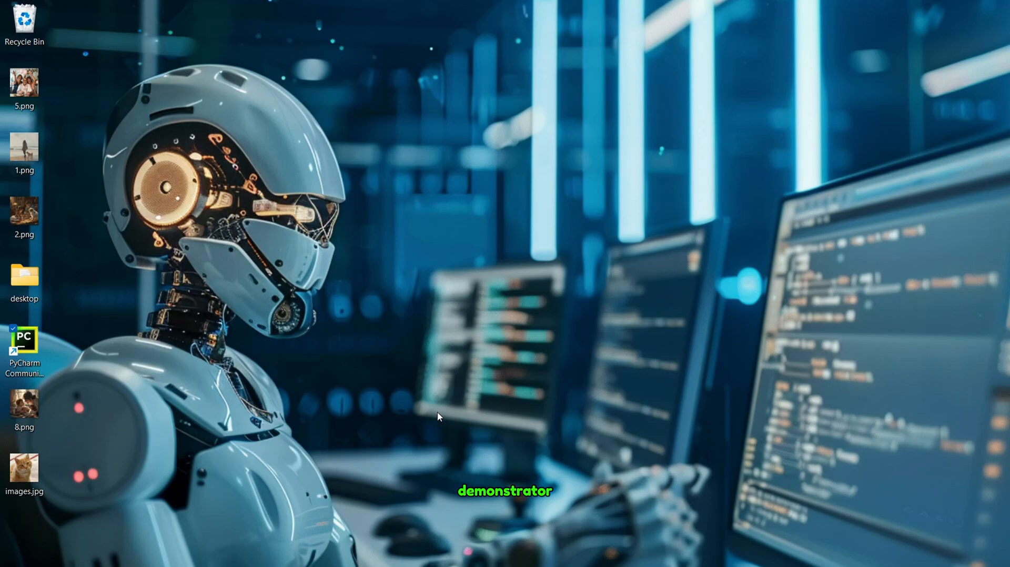
double_click(24, 345)
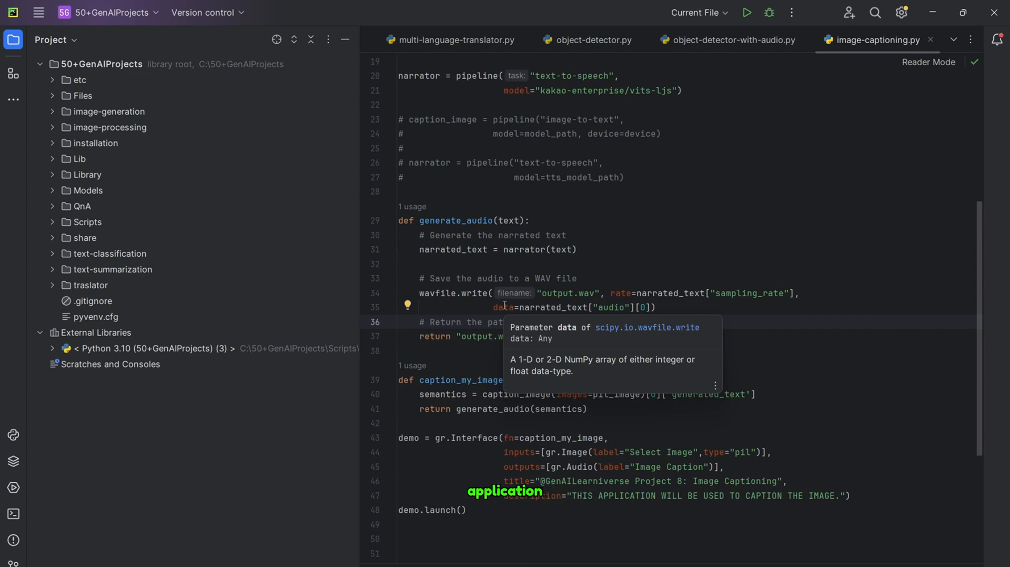
mouse_move(303, 252)
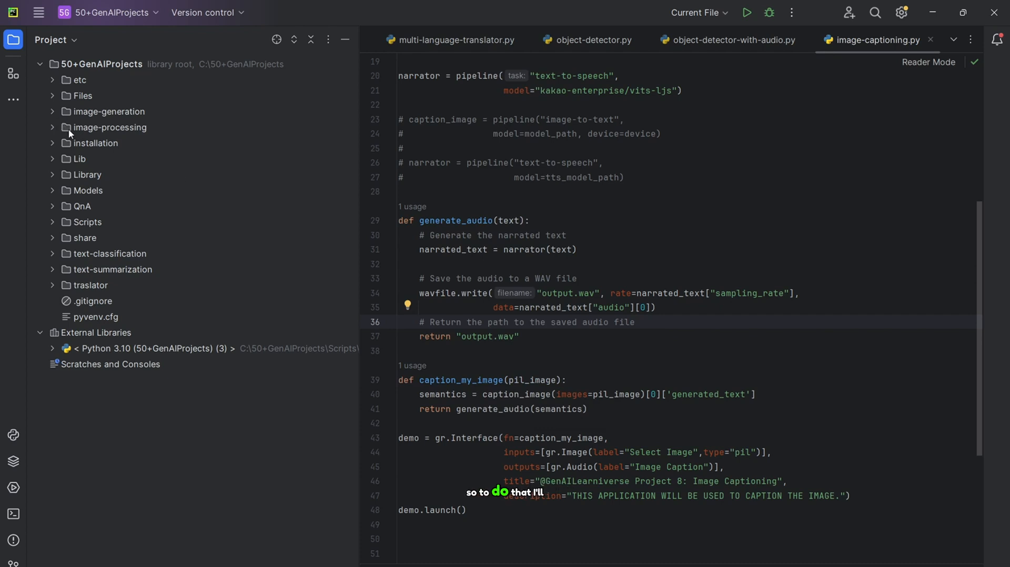
Create a new Python file genrate-similar-image.py in the image-generation folder.
left_click(108, 111)
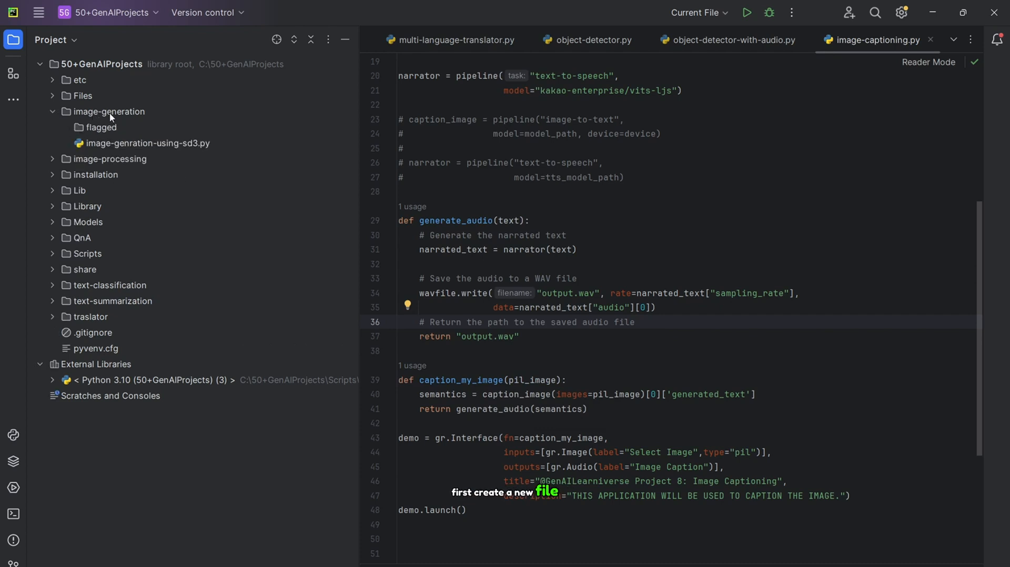
right_click(109, 111)
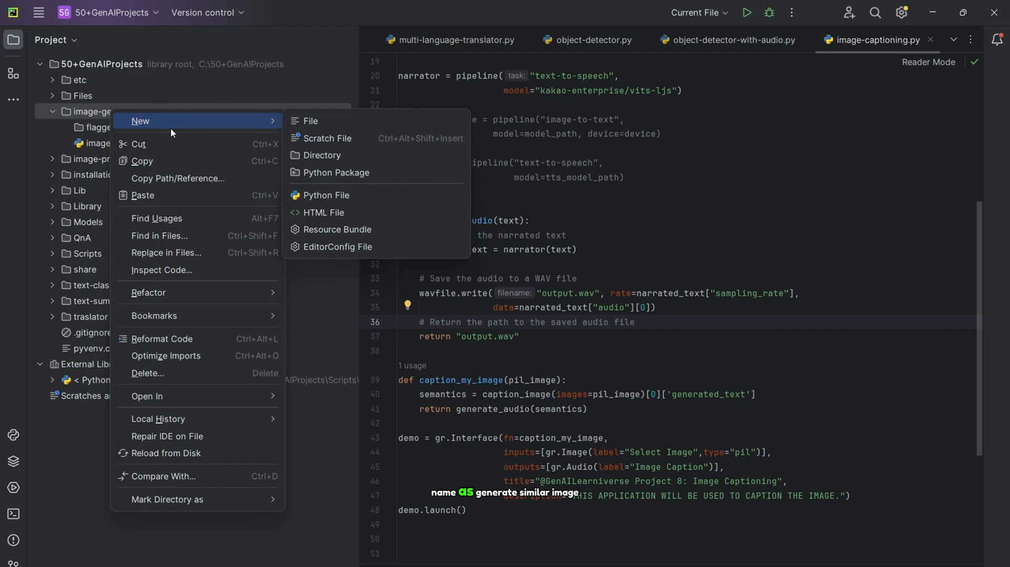
left_click(324, 195)
type("genrate-similar-")
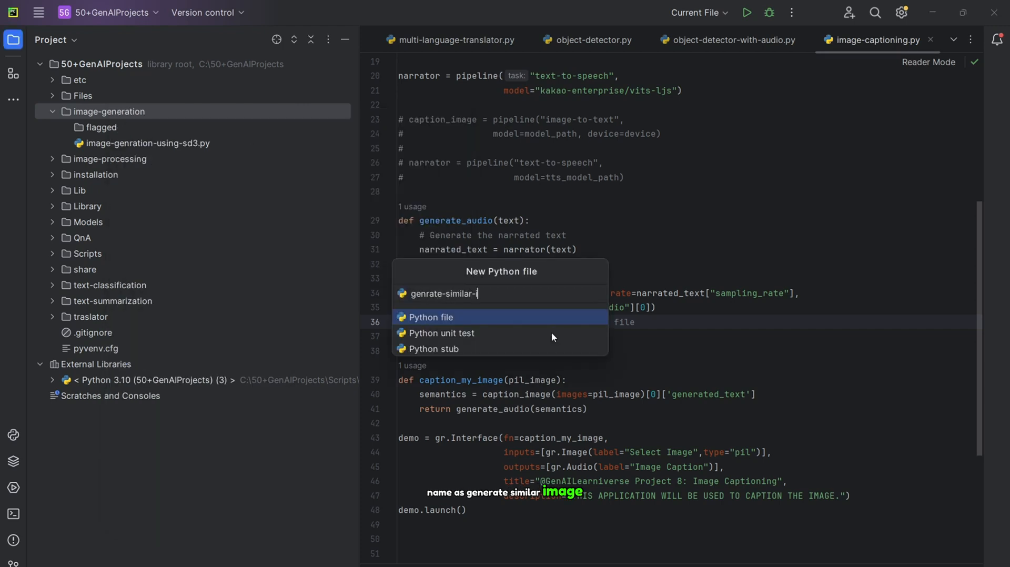
type("image")
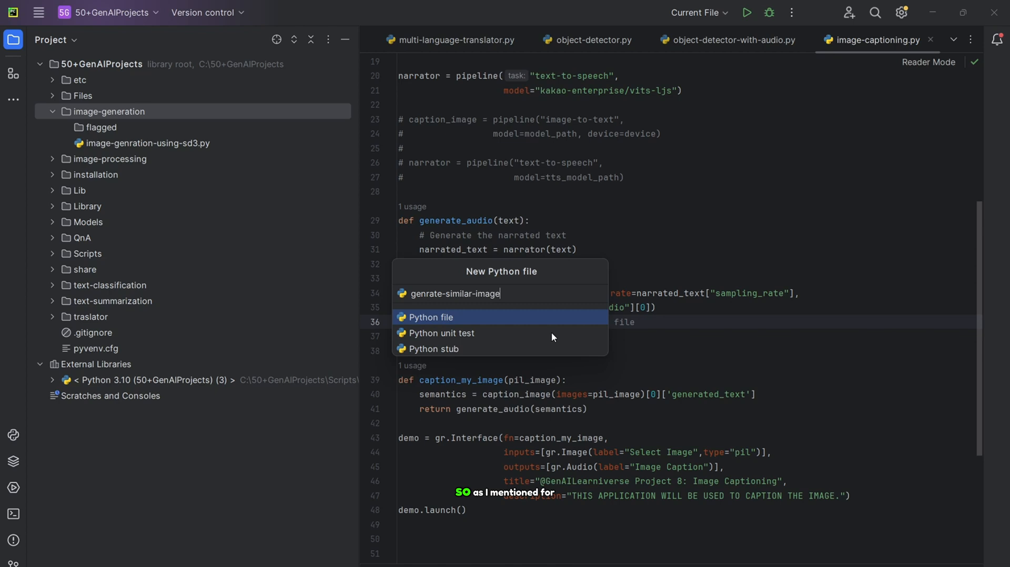
left_click(429, 317)
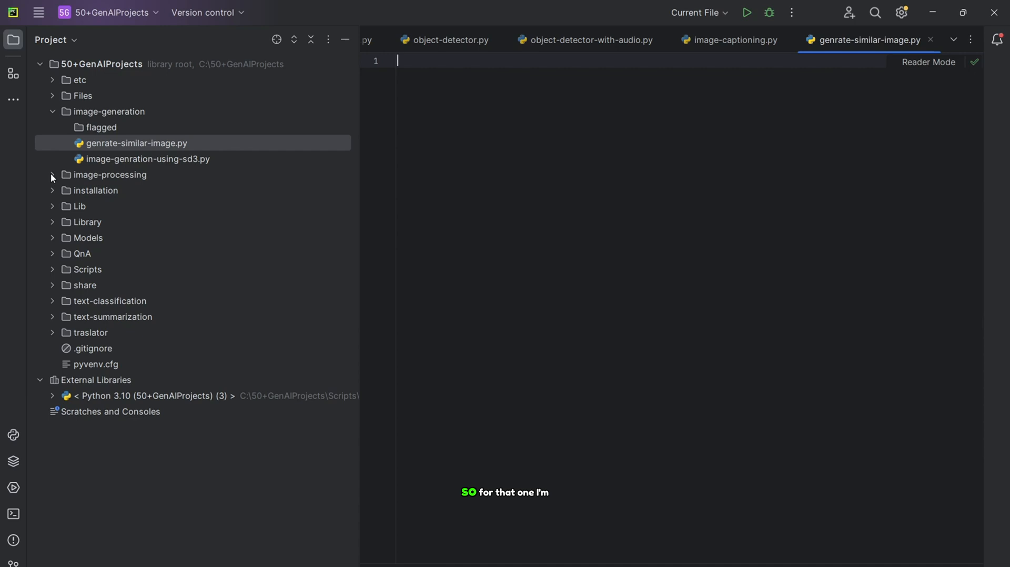
Copy the import lines from image-captioning.py into genrate-similar-image.py.
left_click(51, 175)
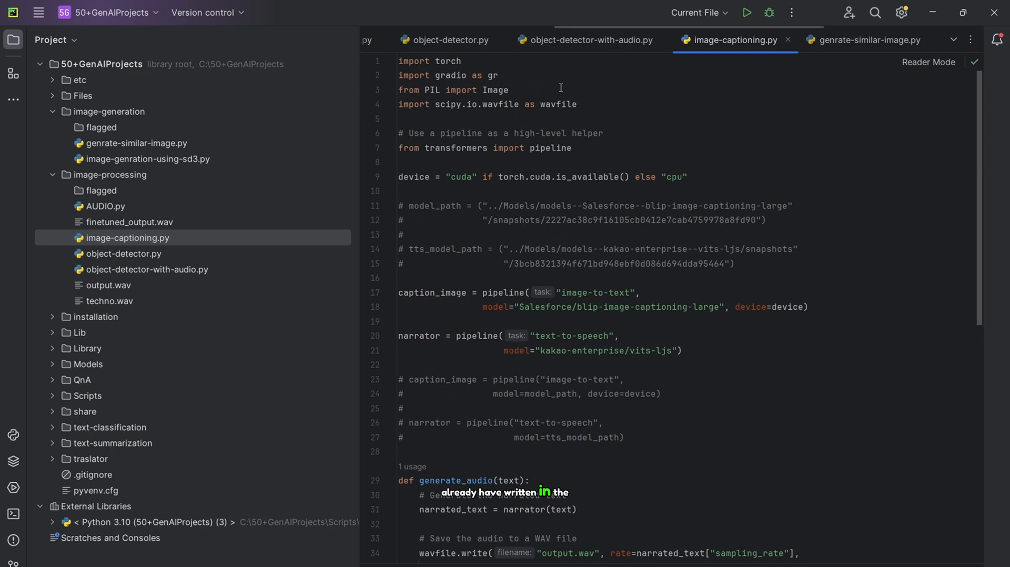
left_click_drag(399, 61, 508, 90)
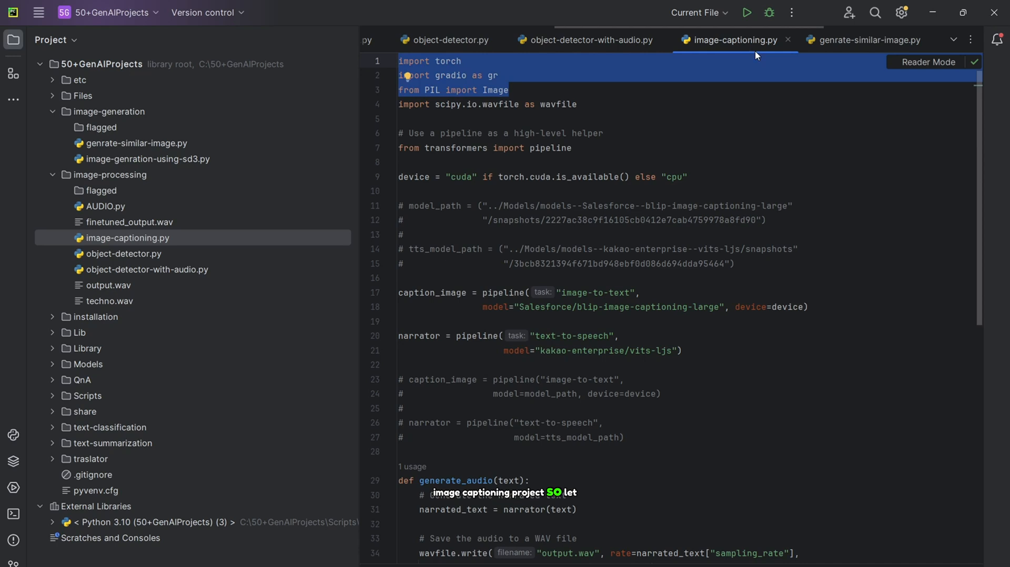
left_click(869, 39)
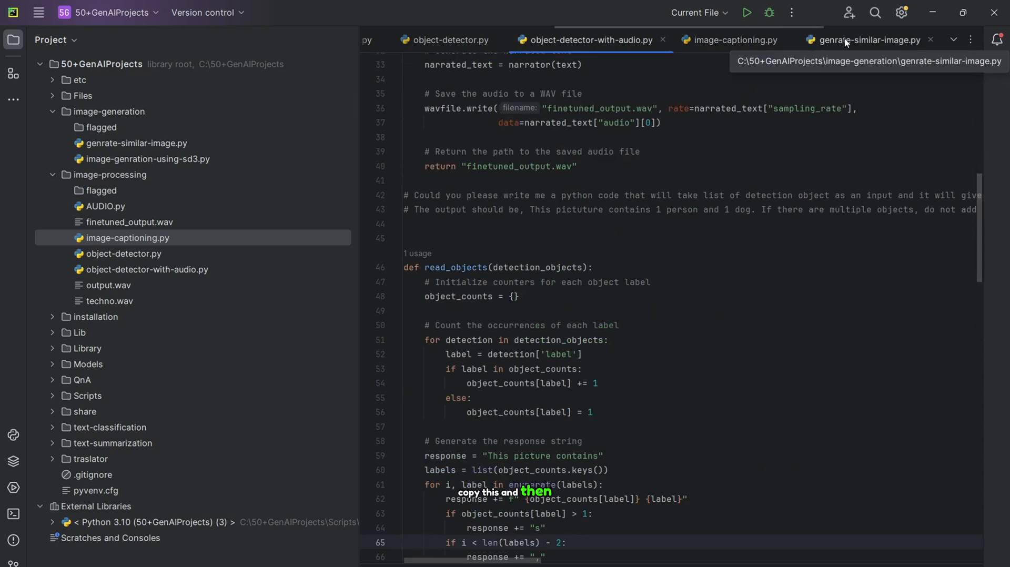
left_click(870, 40)
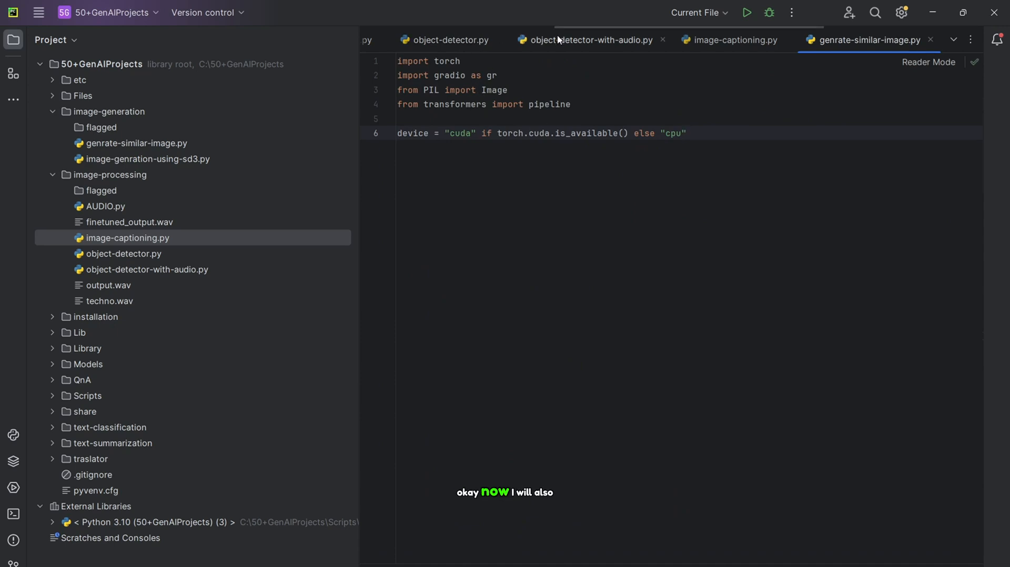
Copy the device setup and captioning code from image-captioning.py into the new file.
left_click(731, 40)
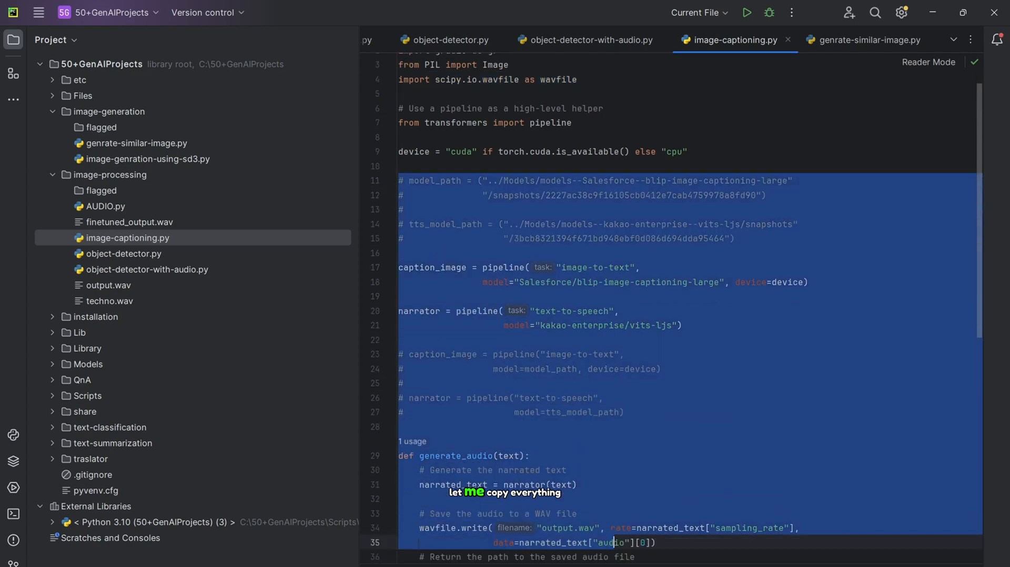
scroll("down", 3)
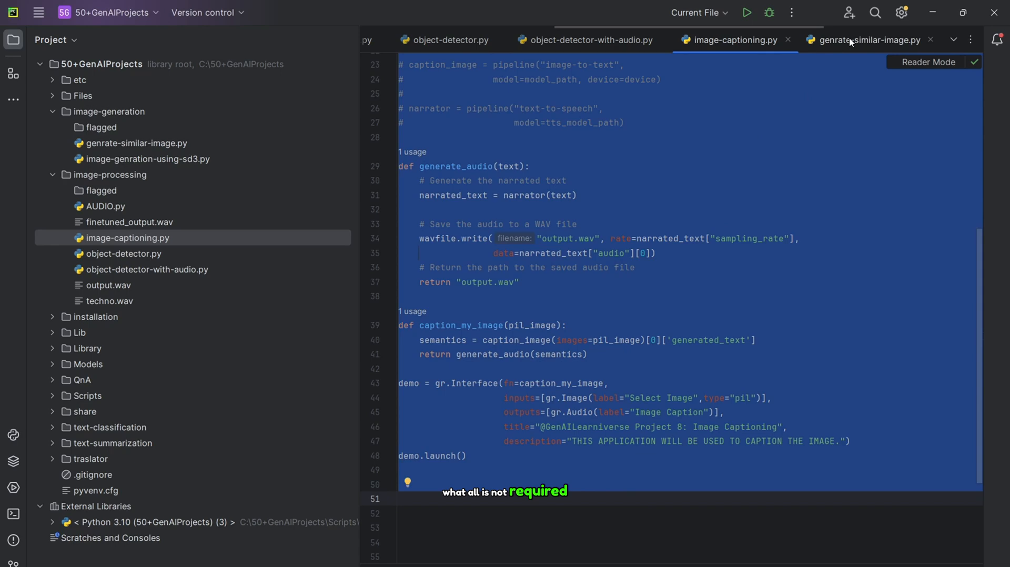
left_click(870, 39)
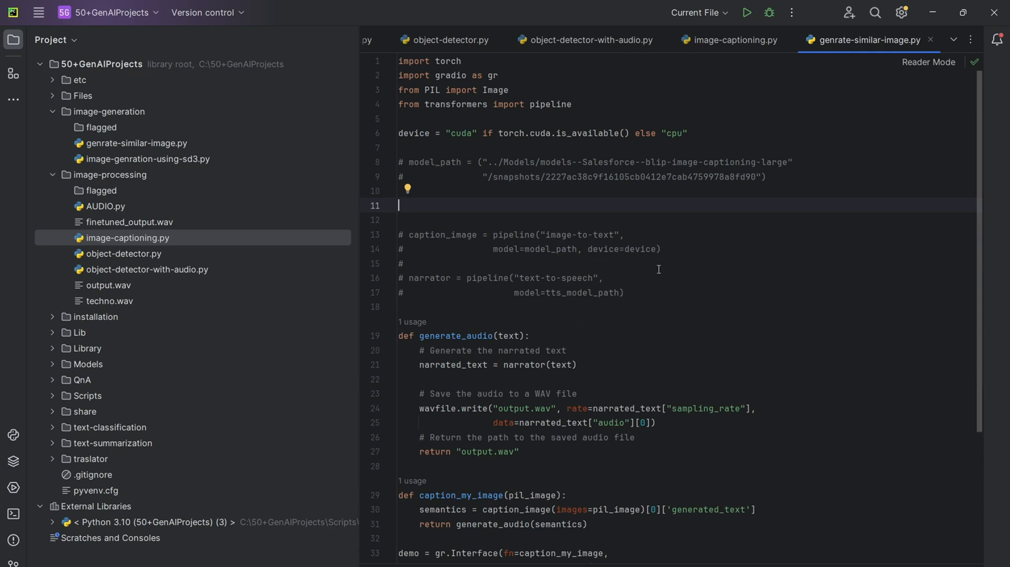
Uncomment the local model_path lines, keeping the image-to-text captioning pipeline.
left_click_drag(476, 278, 623, 293)
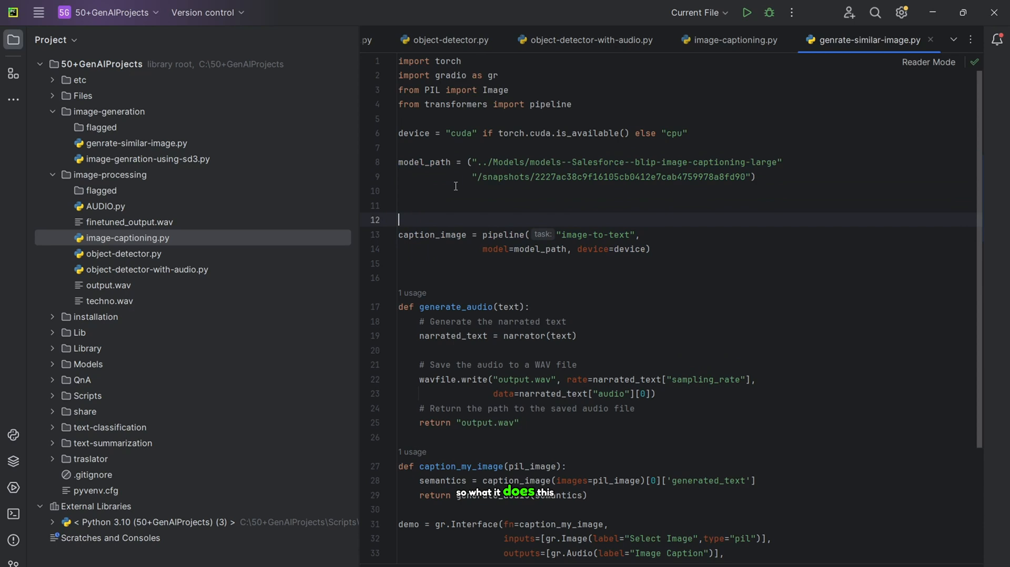
double_click(424, 162)
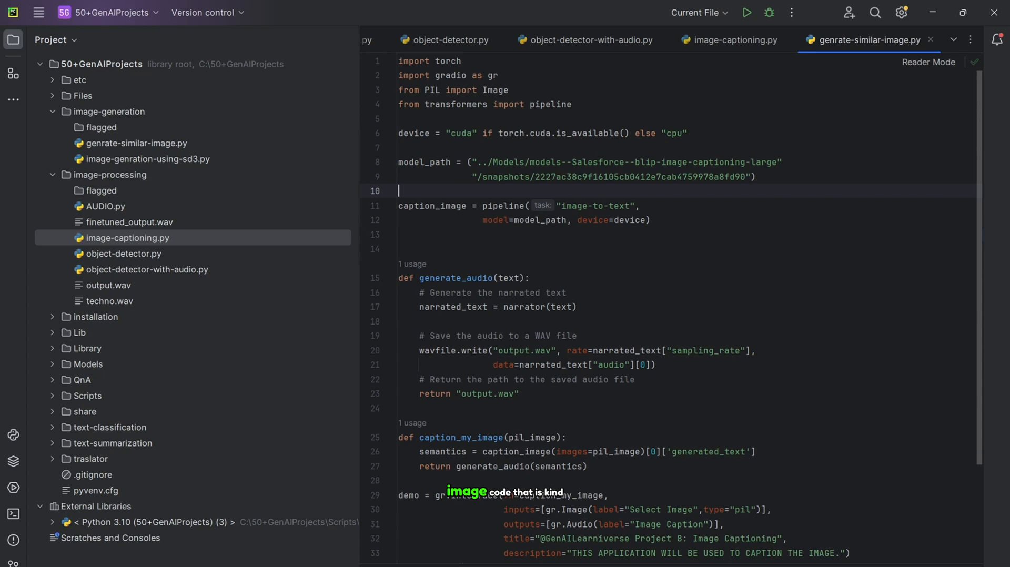
double_click(424, 162)
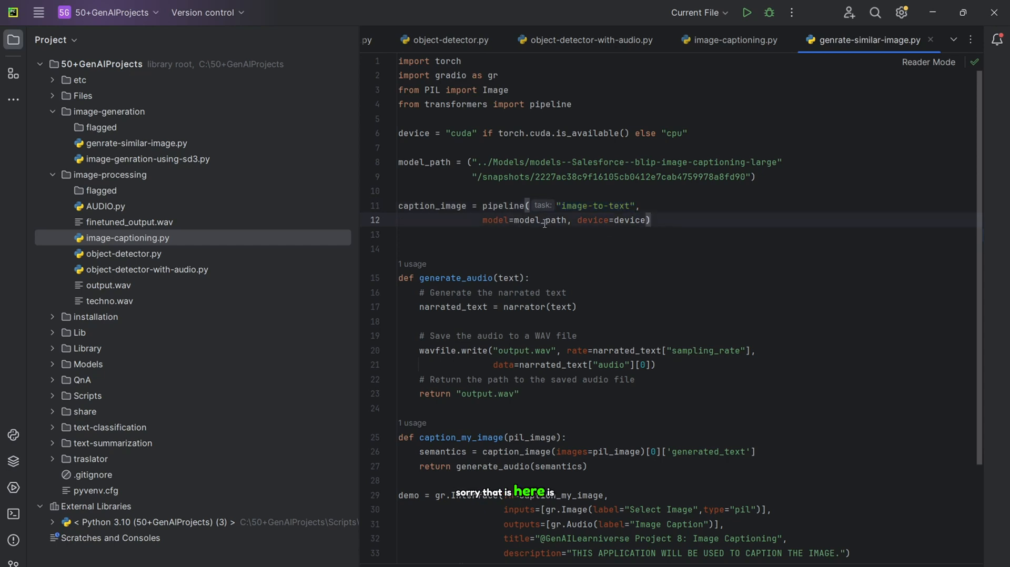
double_click(503, 205)
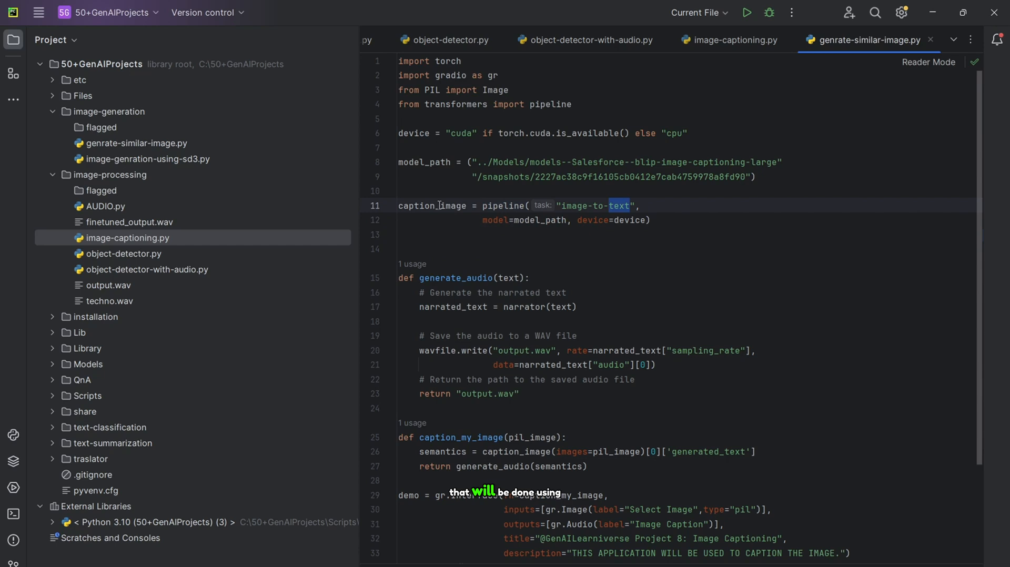
double_click(432, 205)
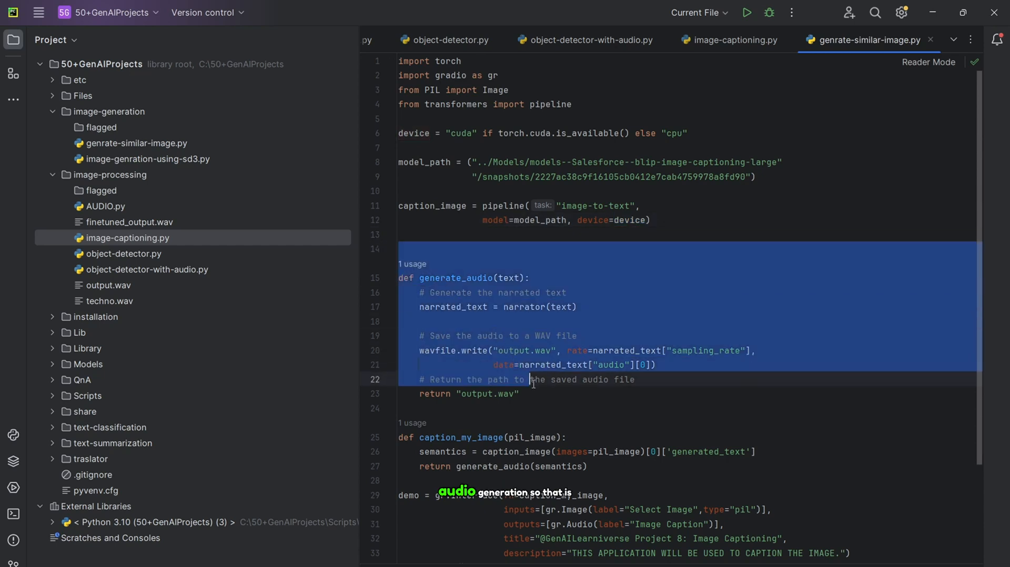
Delete the generate_audio function and its leftover blank line from the new file.
key("Delete")
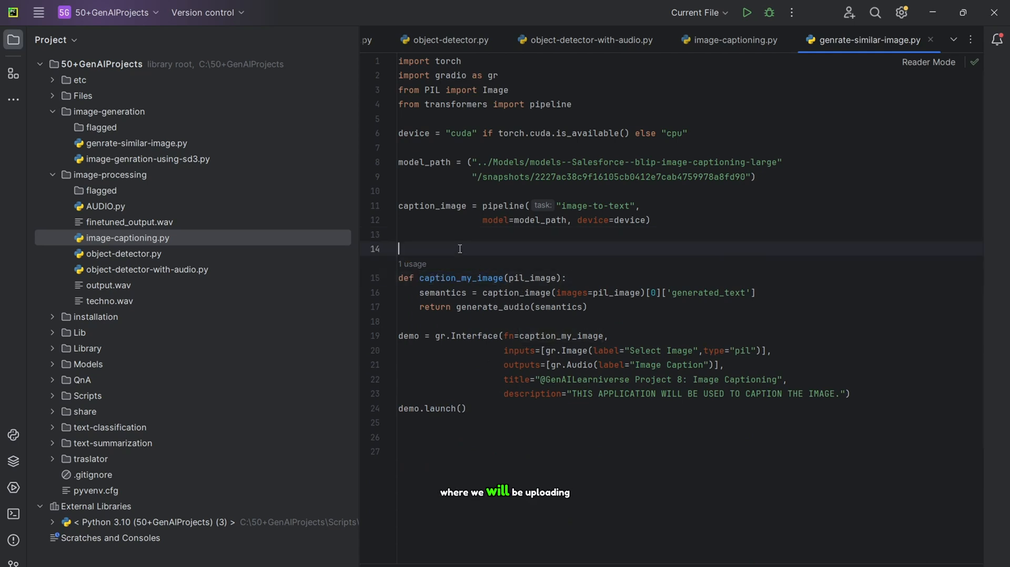
key("Backspace")
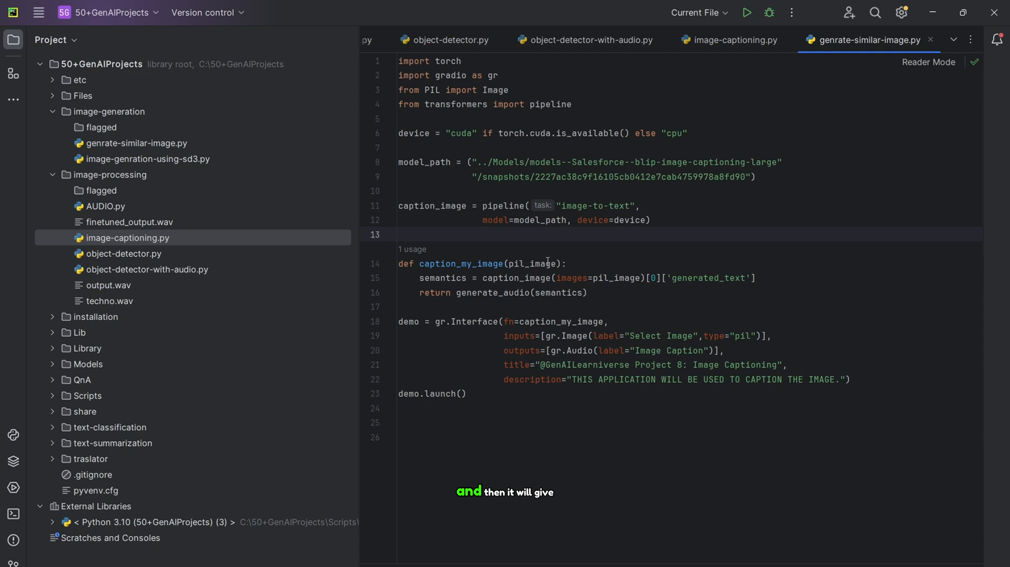
double_click(442, 277)
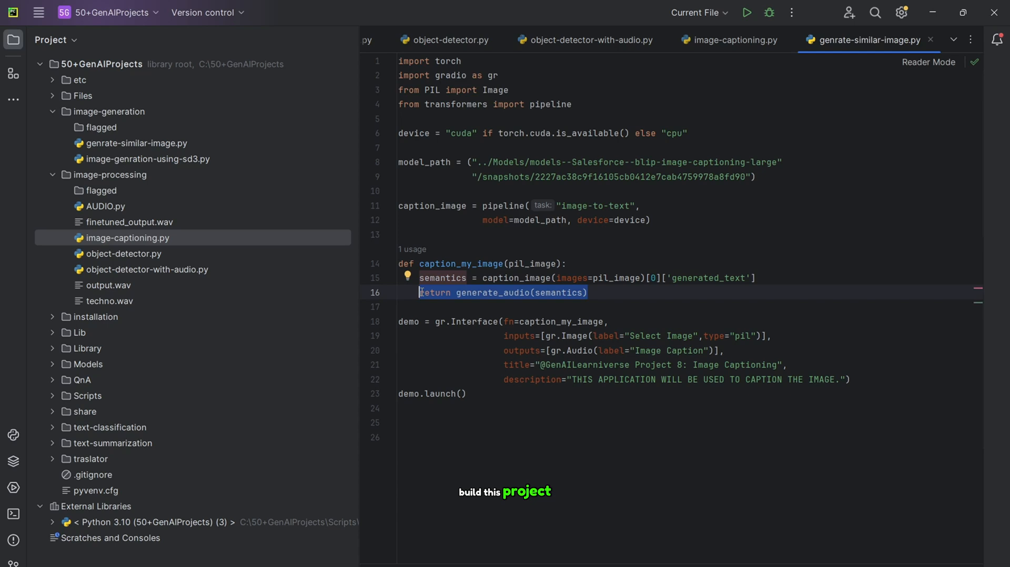
Make caption_my_image return semantics directly instead of calling generate_audio.
type("retur")
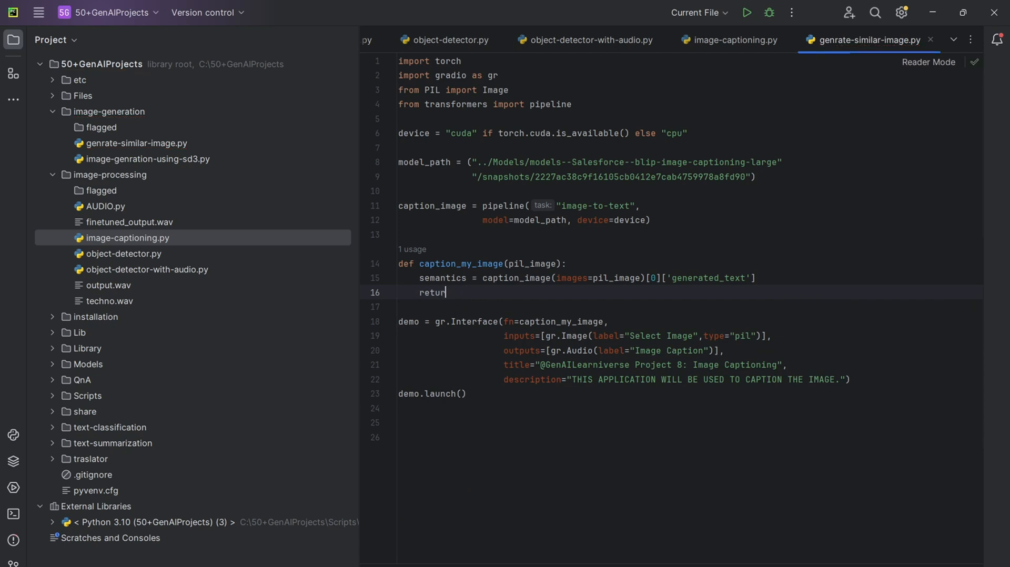
type("semantics")
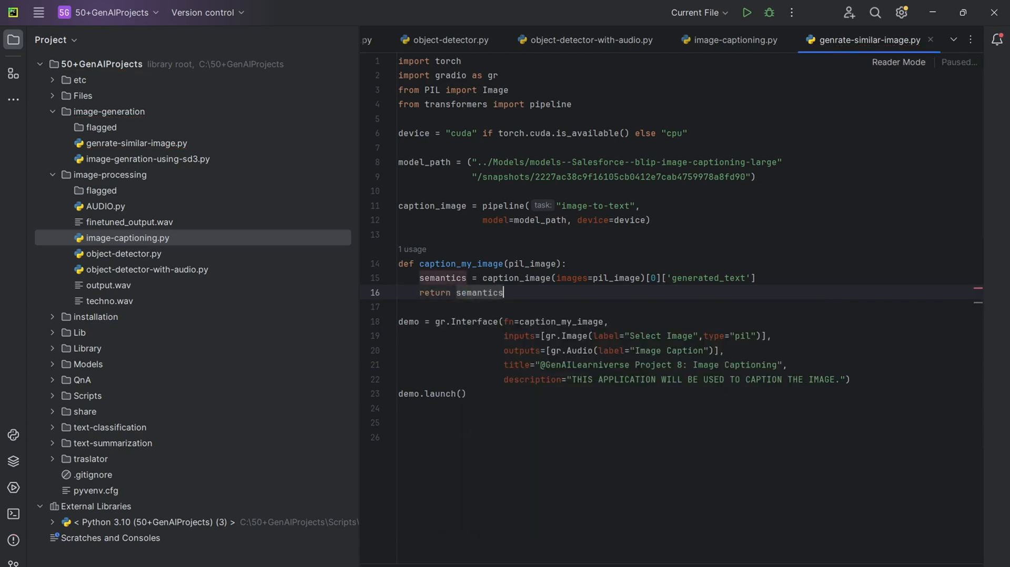
double_click(461, 264)
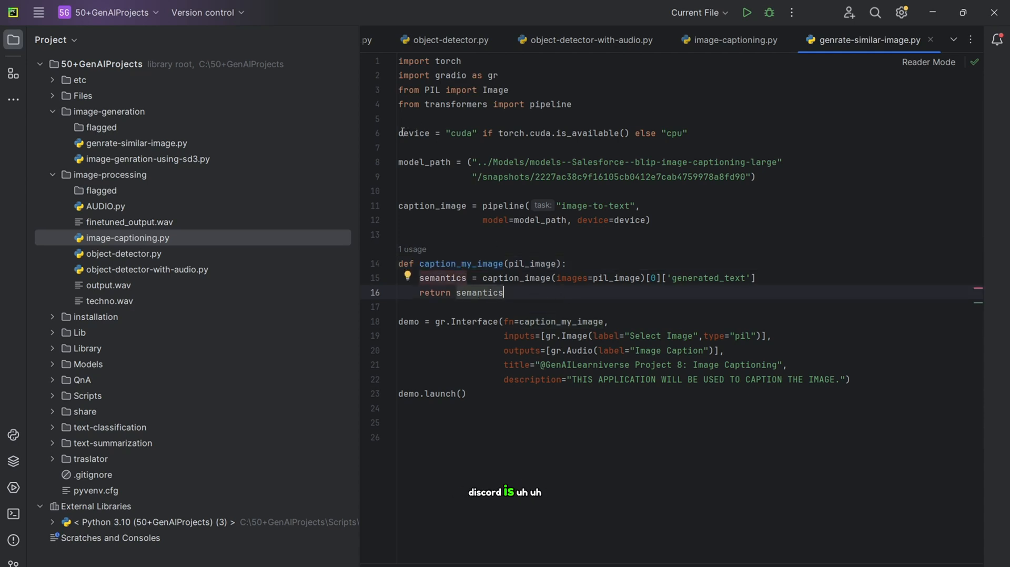
left_click_drag(399, 132, 504, 293)
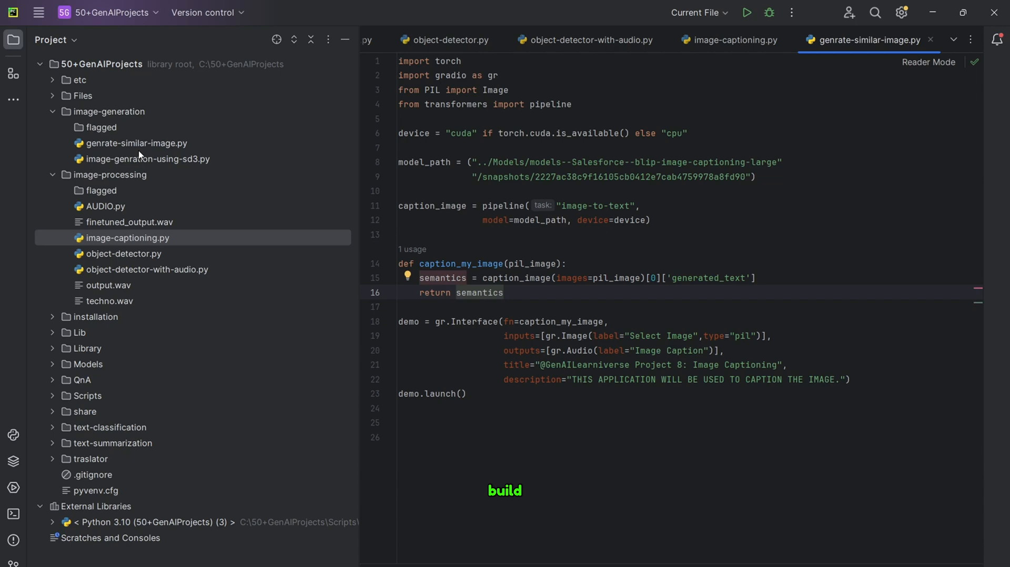
Add 'from diffusers import StableDiffusion3Pipeline' taken from image-genration-using-sd3.py.
left_click(149, 159)
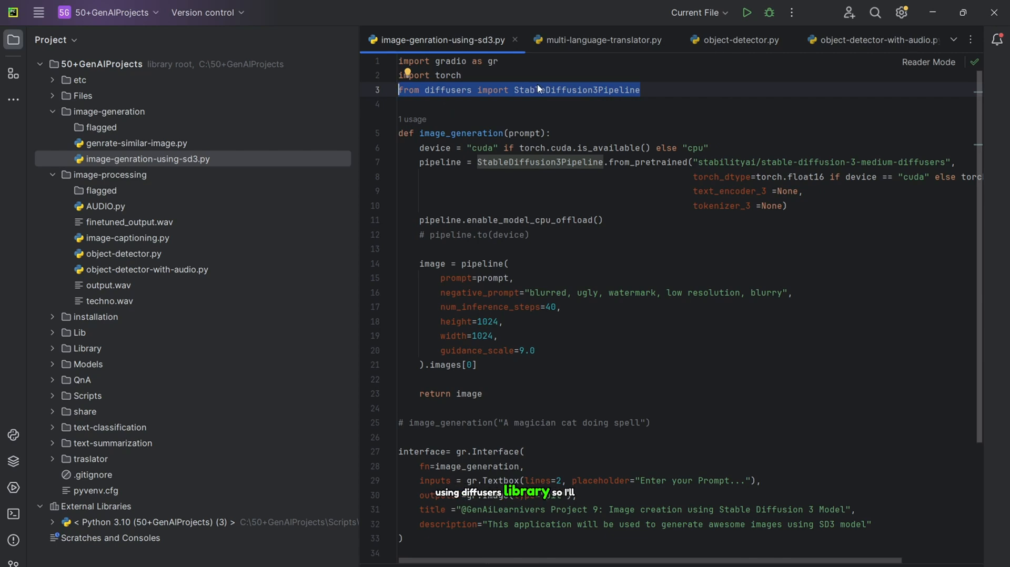
mouse_move(602, 40)
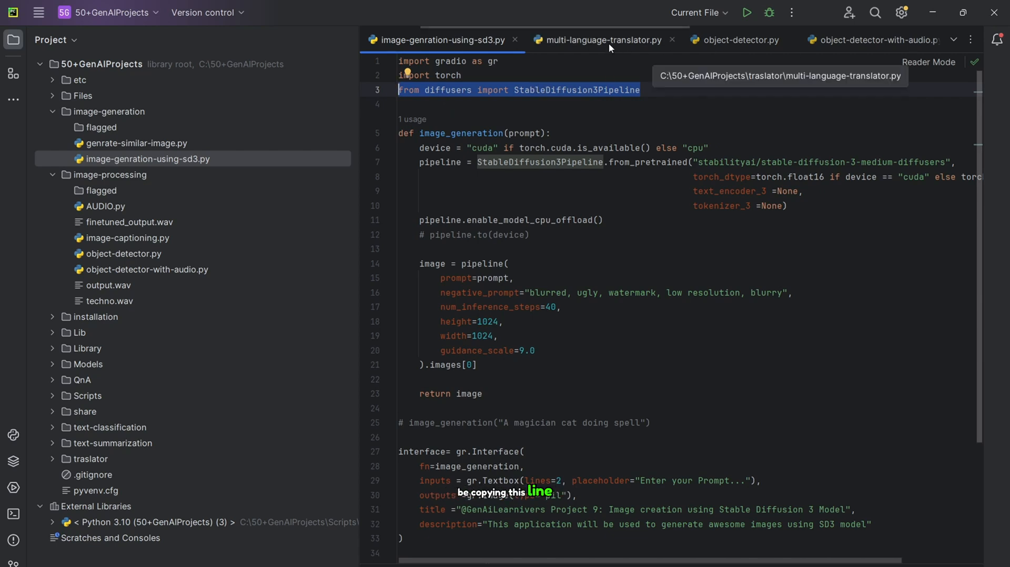
left_click(591, 39)
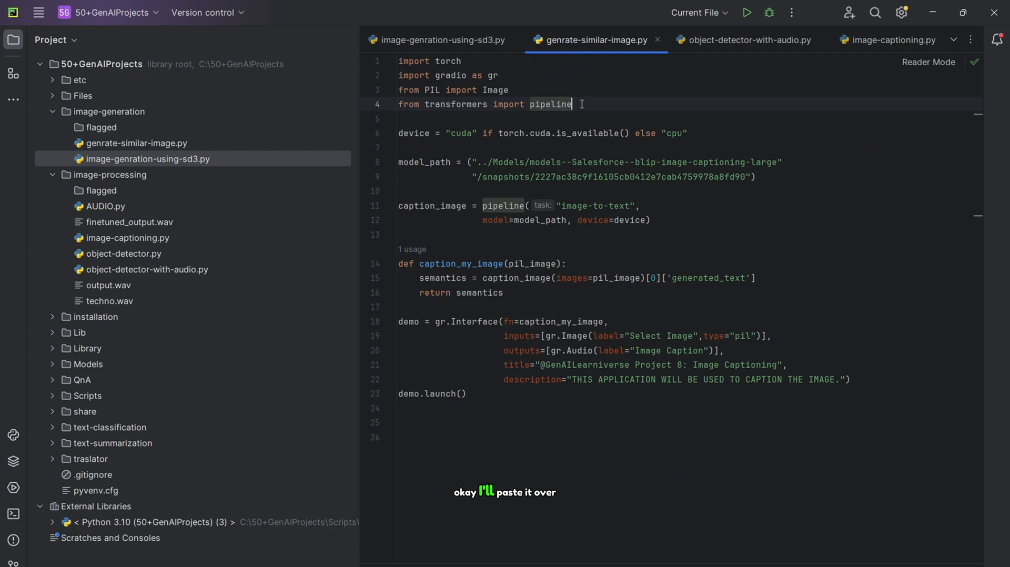
type("from diffusers import StableDiffusion3Pipeline")
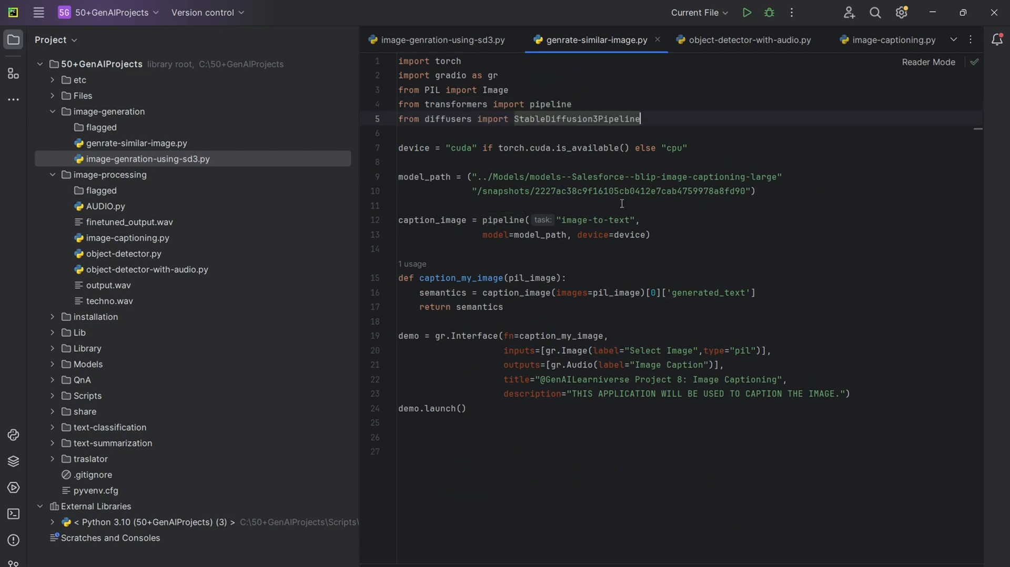
left_click(443, 40)
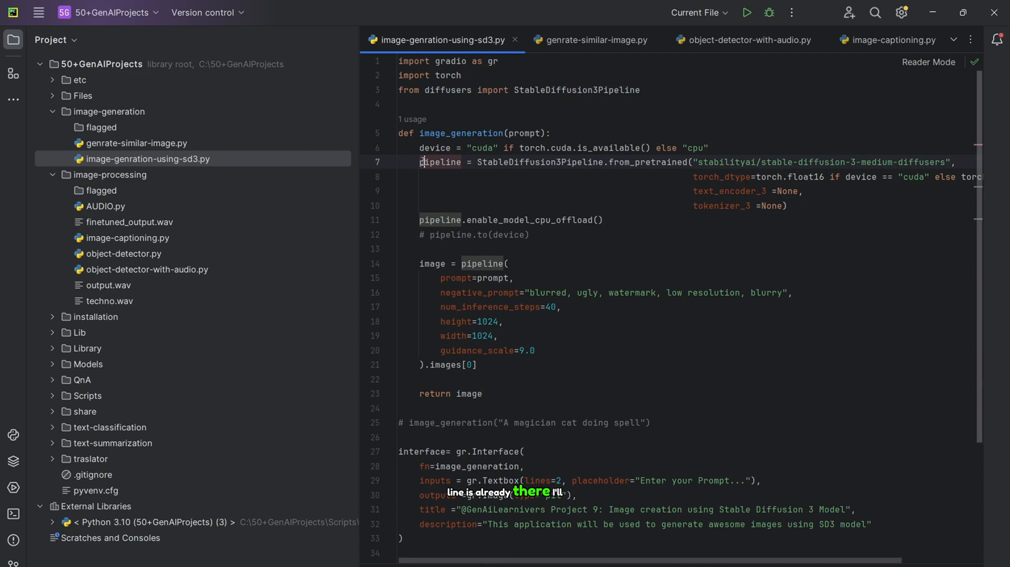
Copy the whole image_generation function from the SD3 script for the new file.
left_click_drag(422, 162, 603, 220)
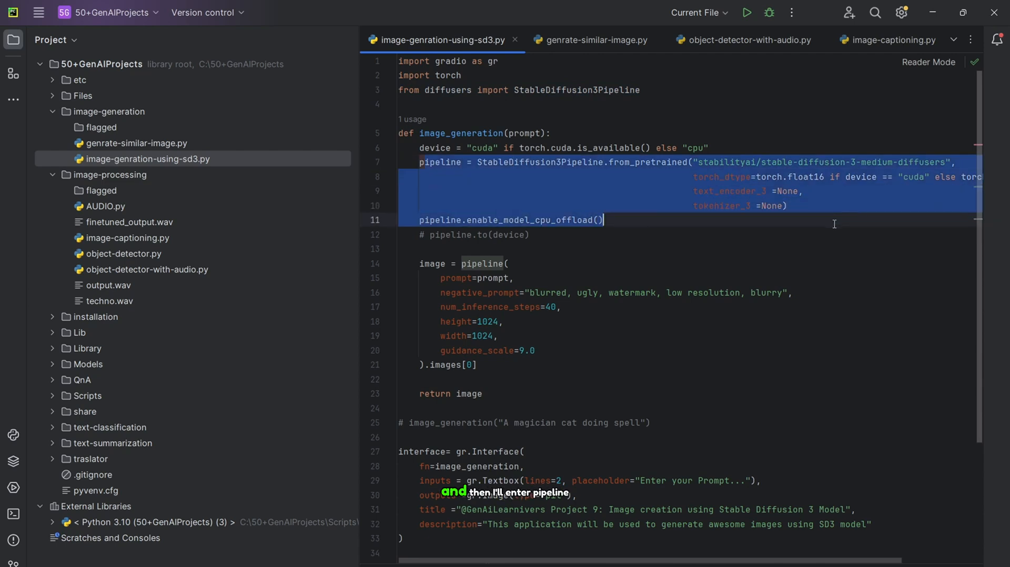
mouse_move(622, 50)
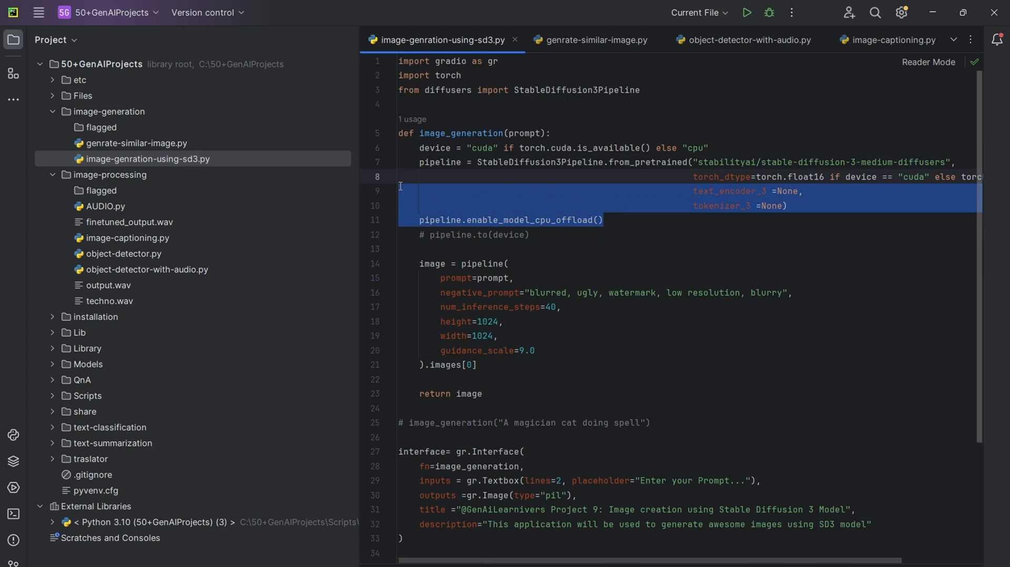
left_click(551, 133)
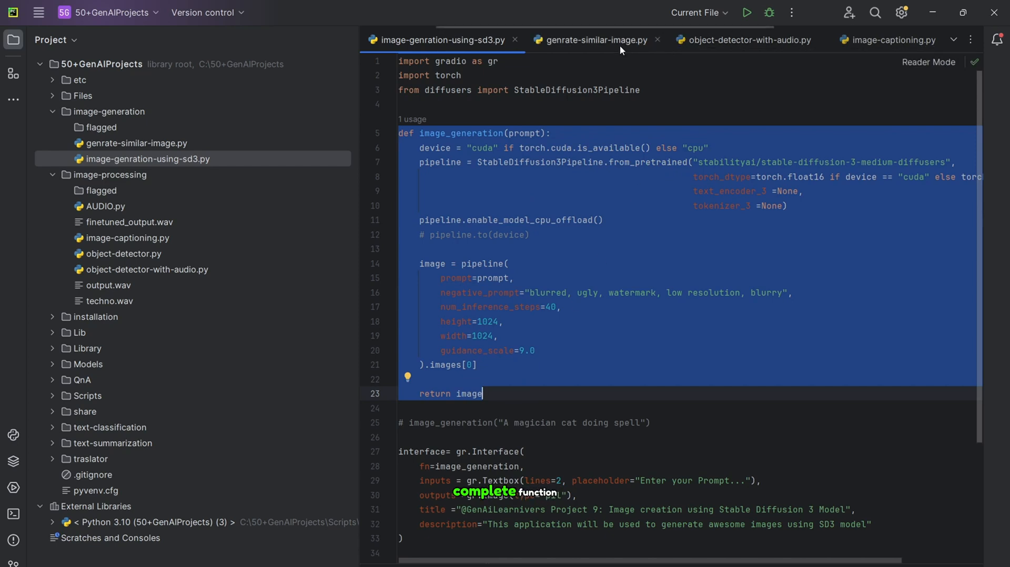
left_click(591, 40)
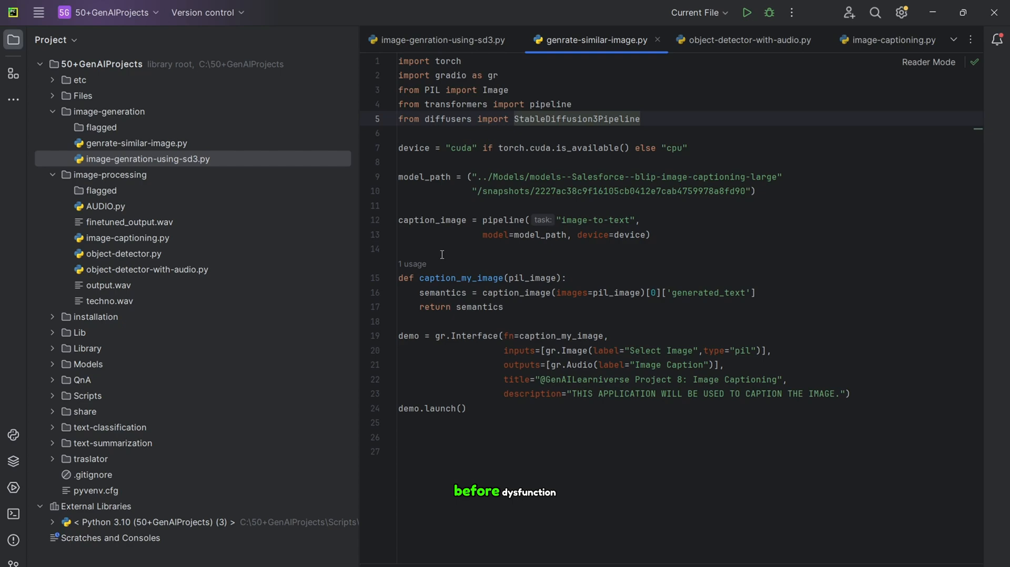
Paste the image_generation function above caption_my_image in genrate-similar-image.py.
key("enter")
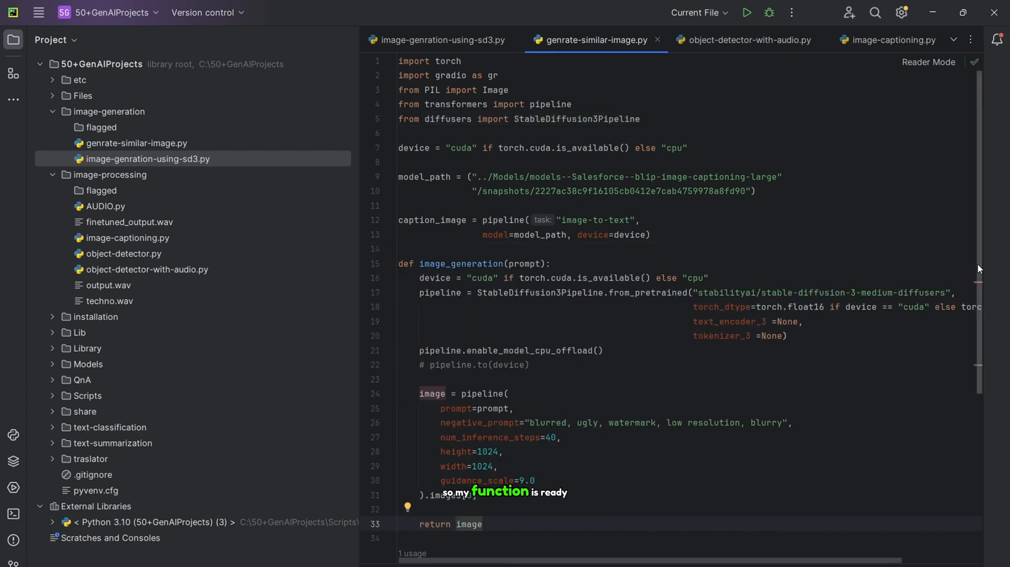
scroll("down", 3)
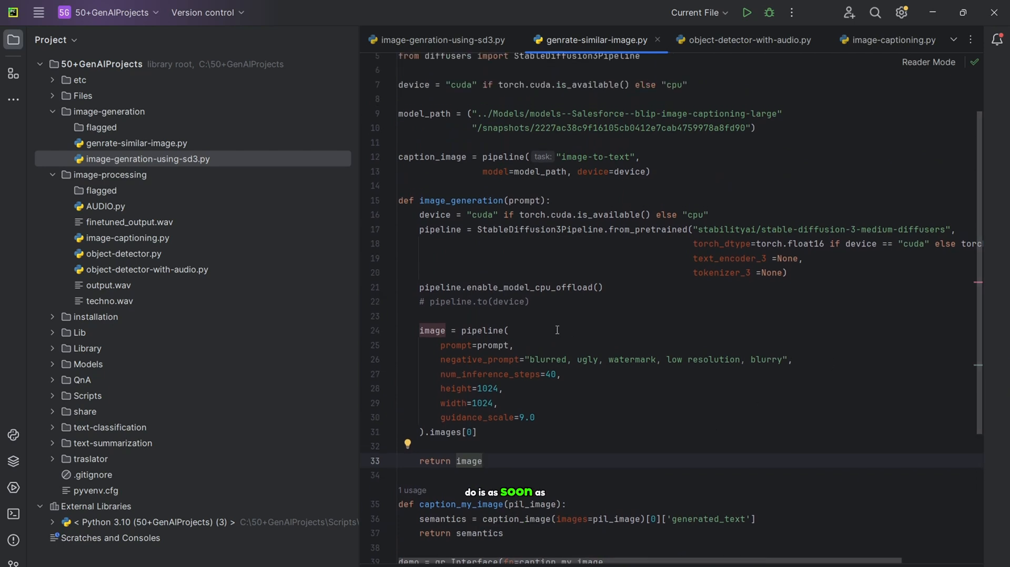
double_click(460, 504)
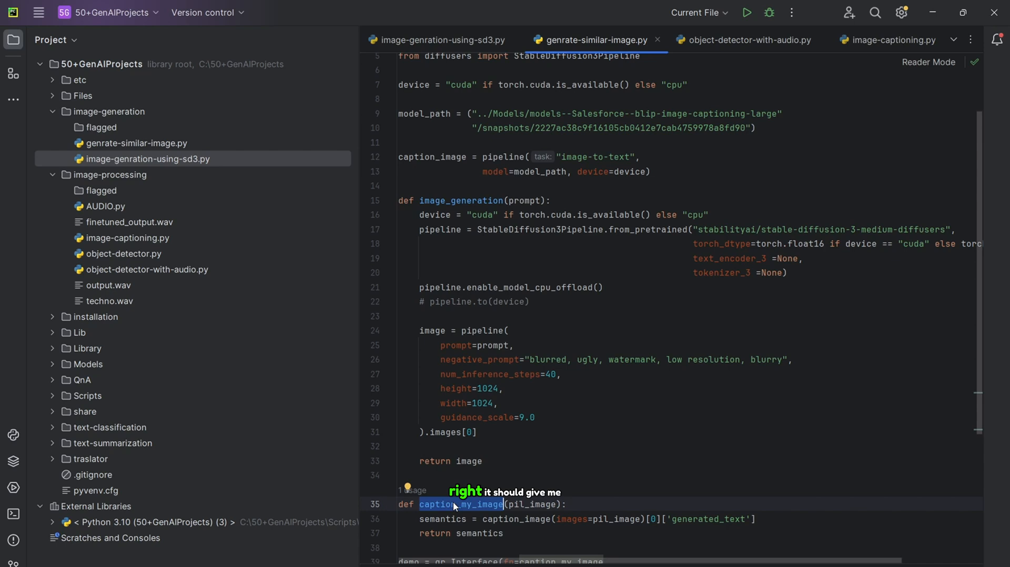
scroll("down", 3)
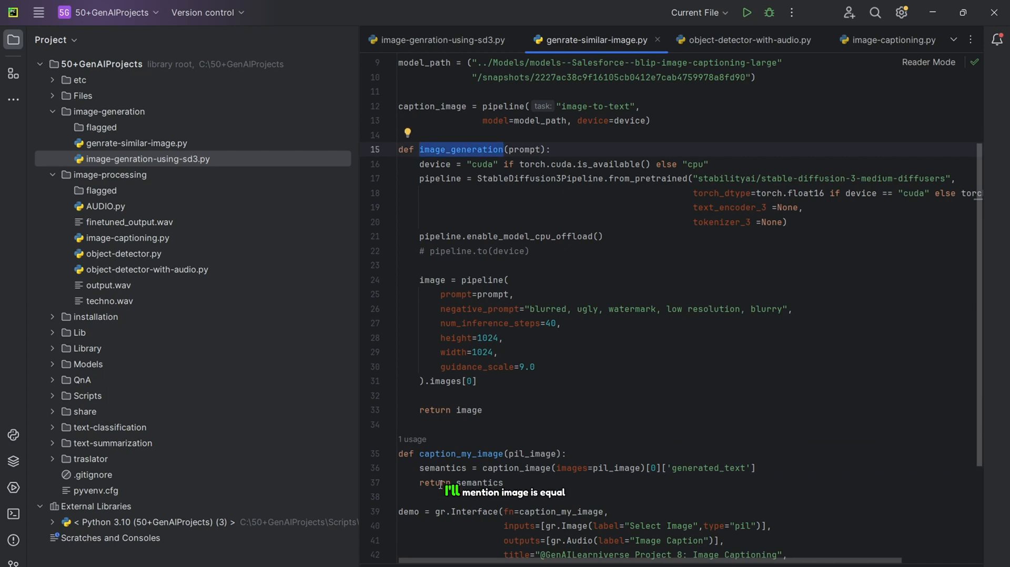
Replace 'return semantics' with 'image =image_generation(semantics)' in caption_my_image.
type("image =image_generation(")
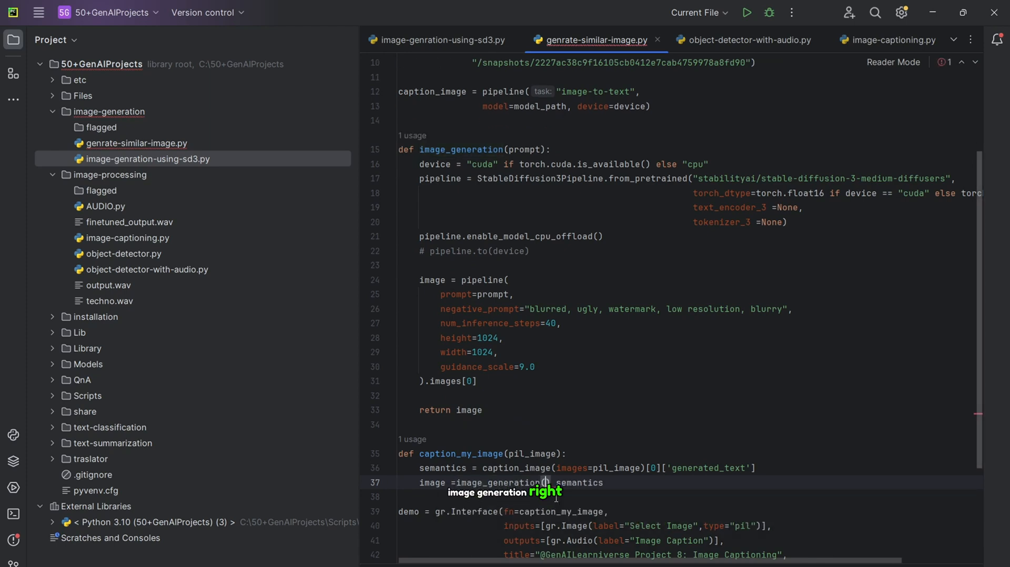
double_click(579, 483)
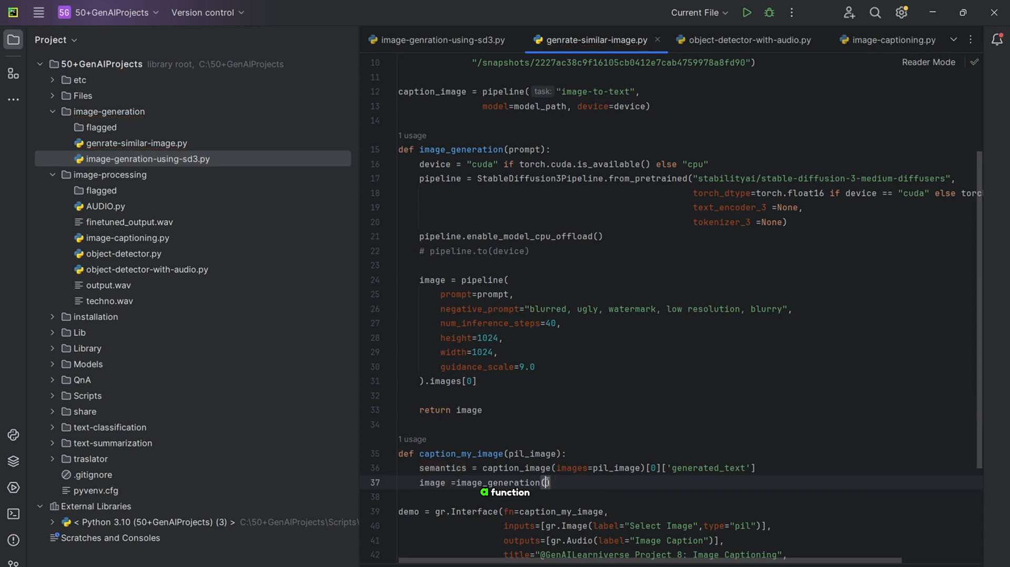
type("semantics")
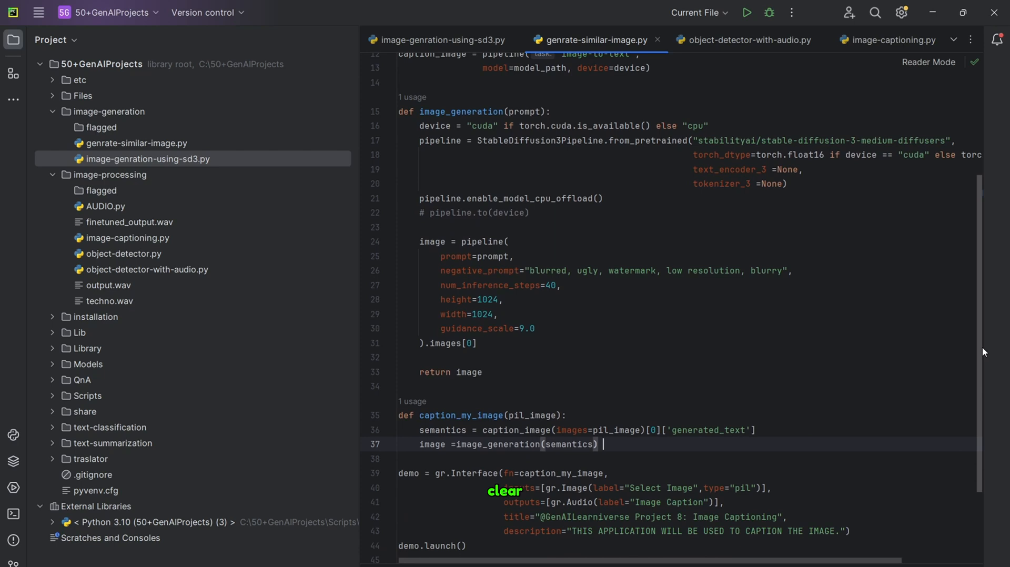
scroll("down", 3)
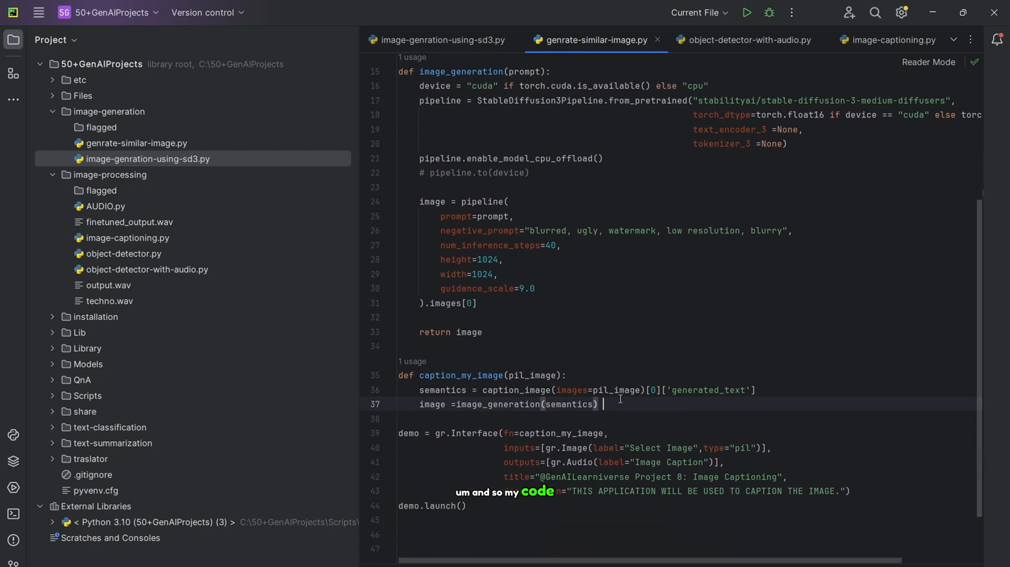
mouse_move(455, 377)
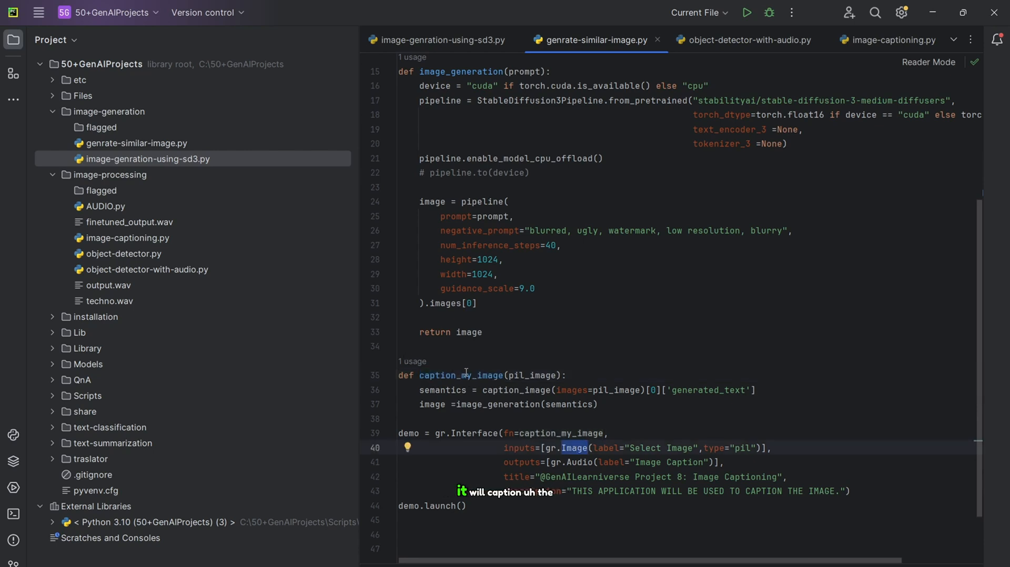
double_click(460, 375)
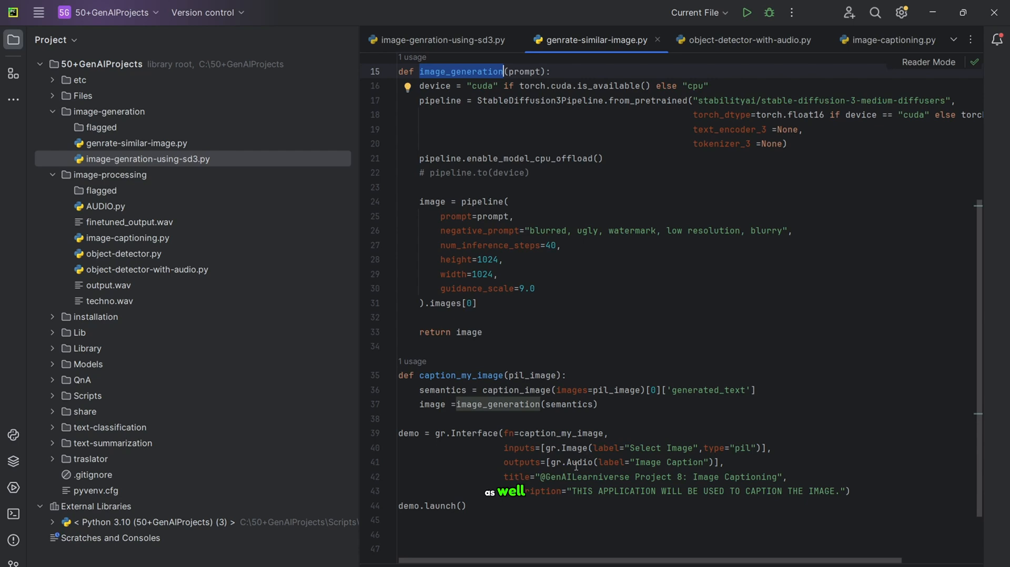
Change the output to gr.Image labelled 'New Image generated using SD3'.
double_click(579, 462)
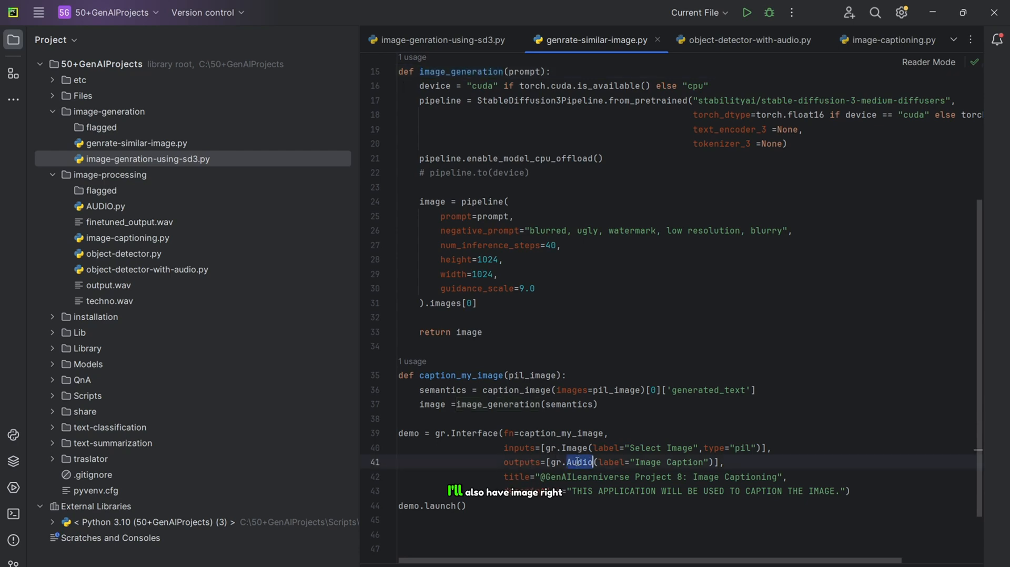
type("Image")
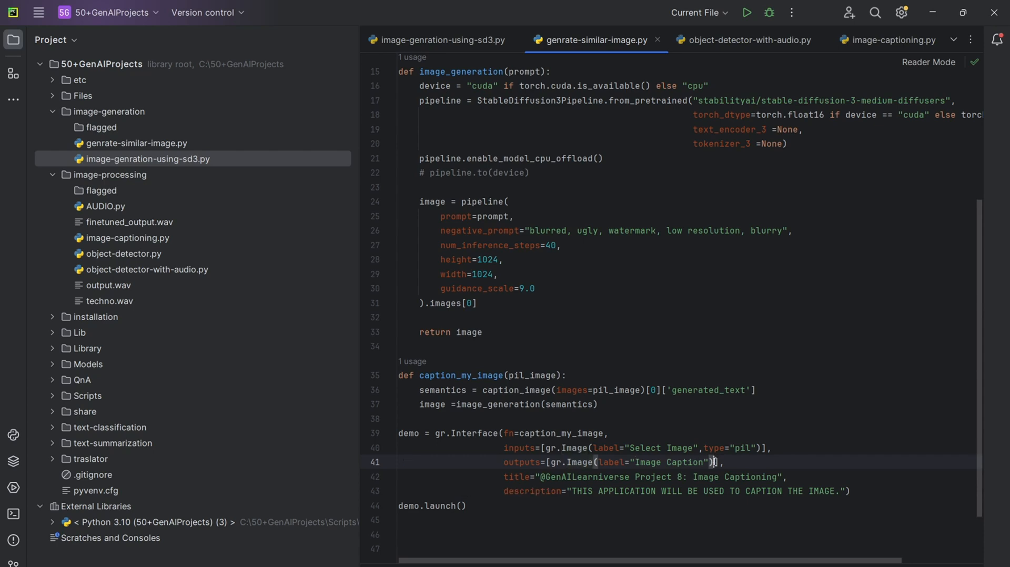
double_click(670, 462)
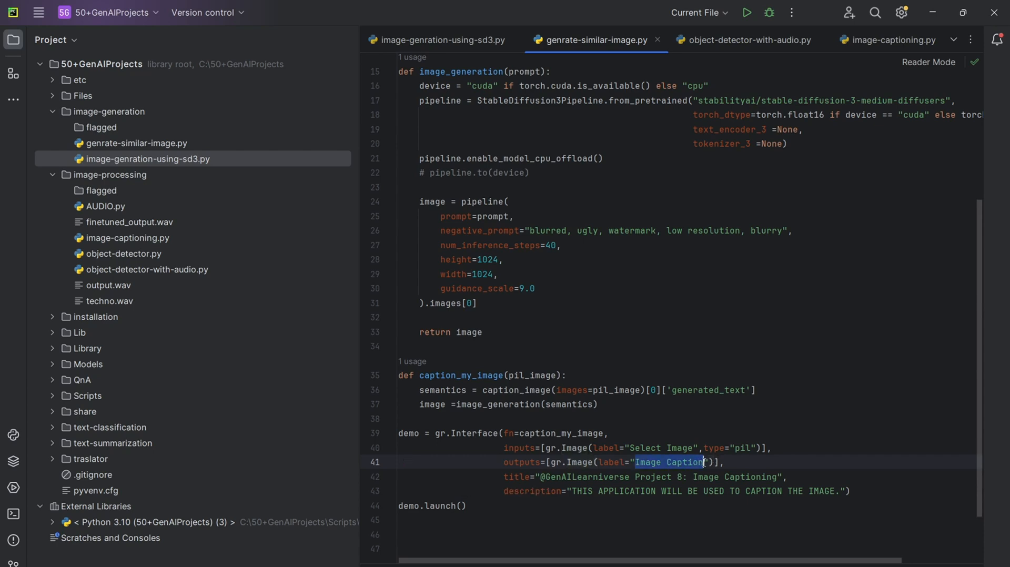
type("New Image")
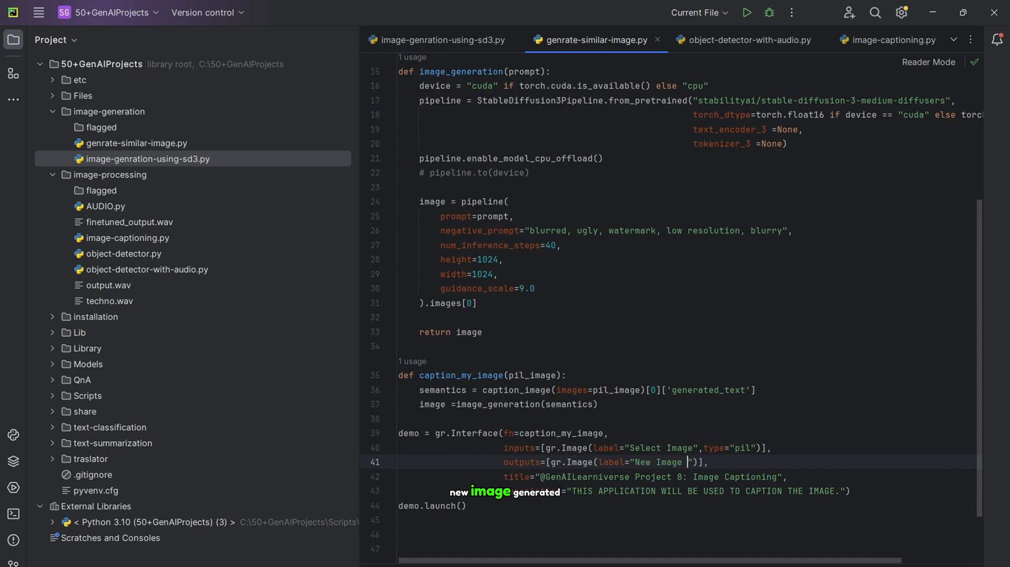
type("generate")
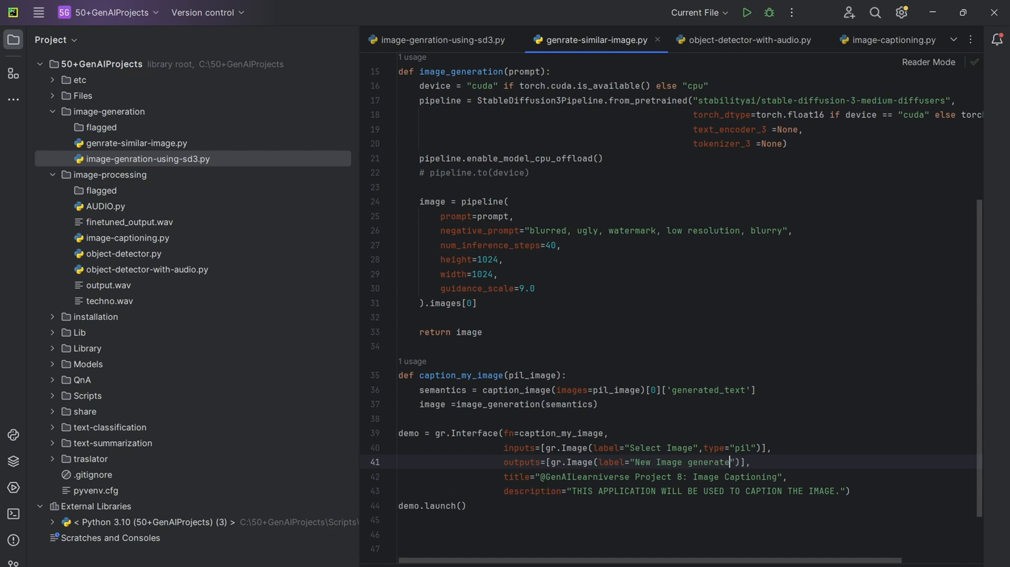
type("using")
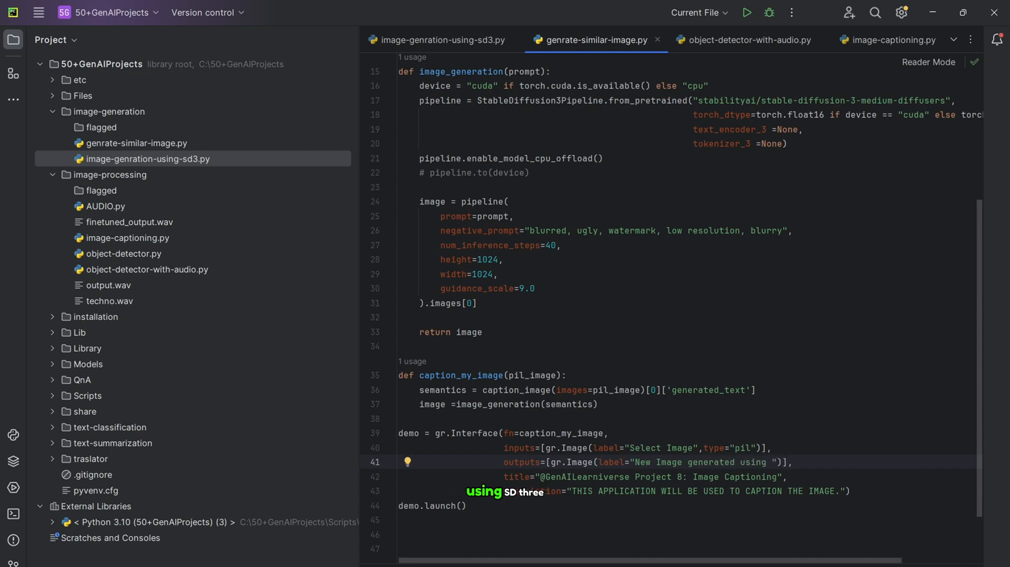
type("SD3\",type=\"pil")
left_click(690, 476)
type("10")
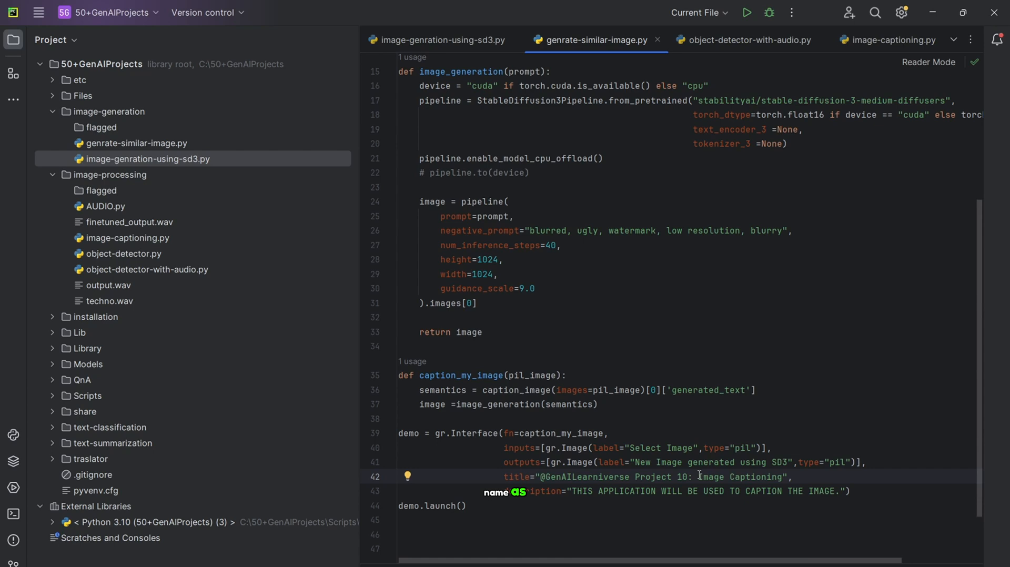
Retitle the interface 'Project 10: Generate Similar images' with matching description.
double_click(737, 476)
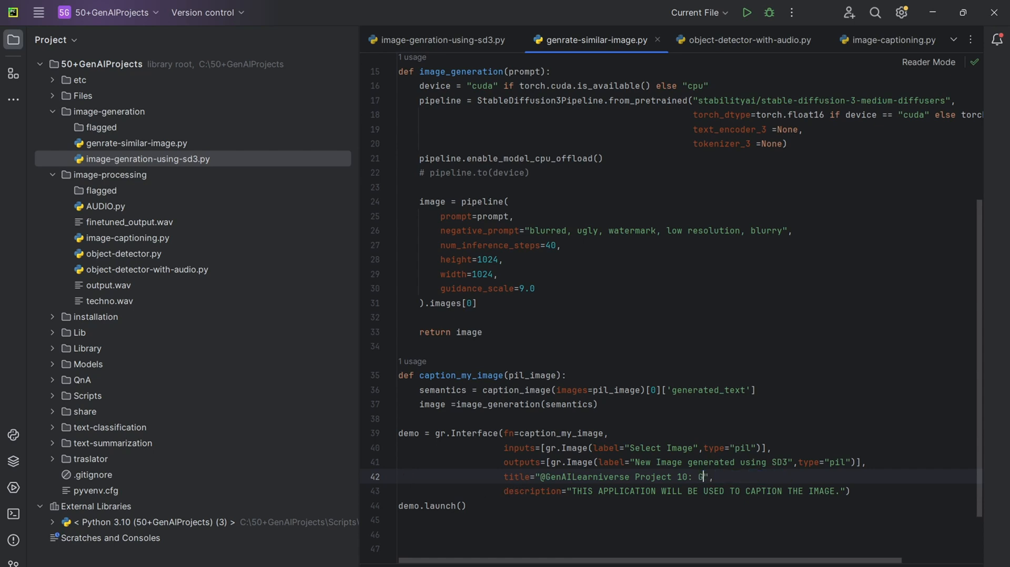
type("Generate Similar images")
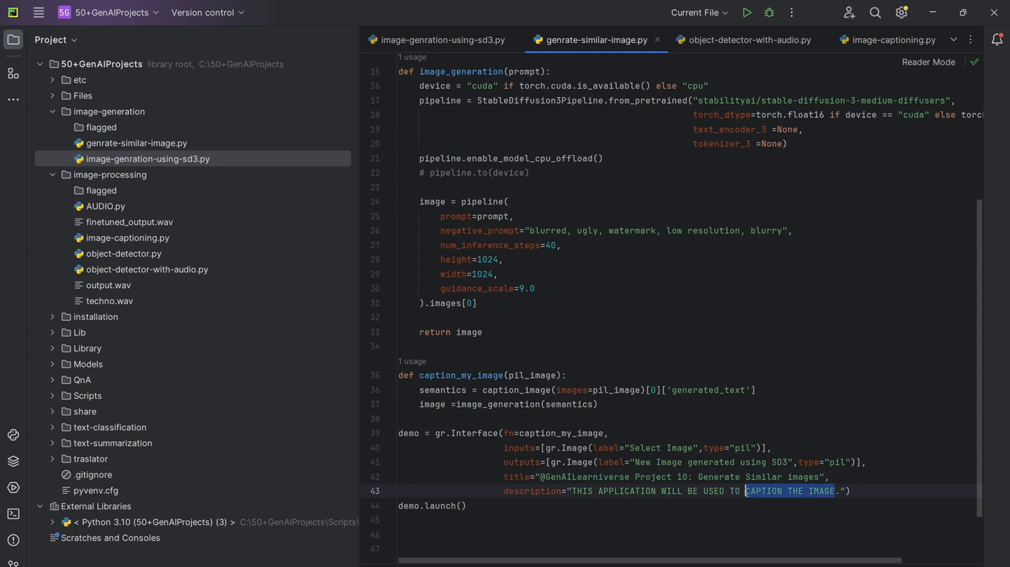
type("GENERATE")
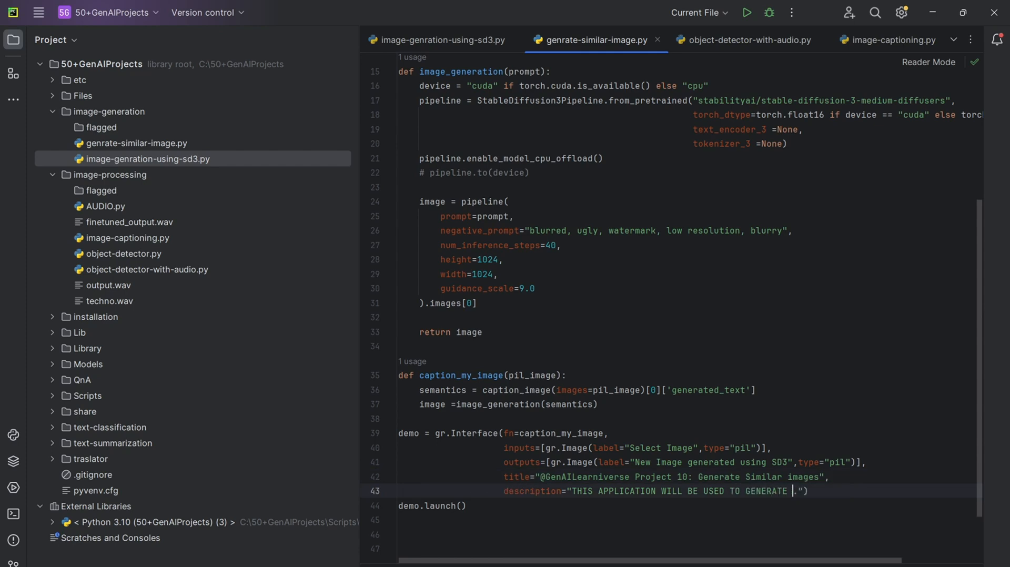
type("SI")
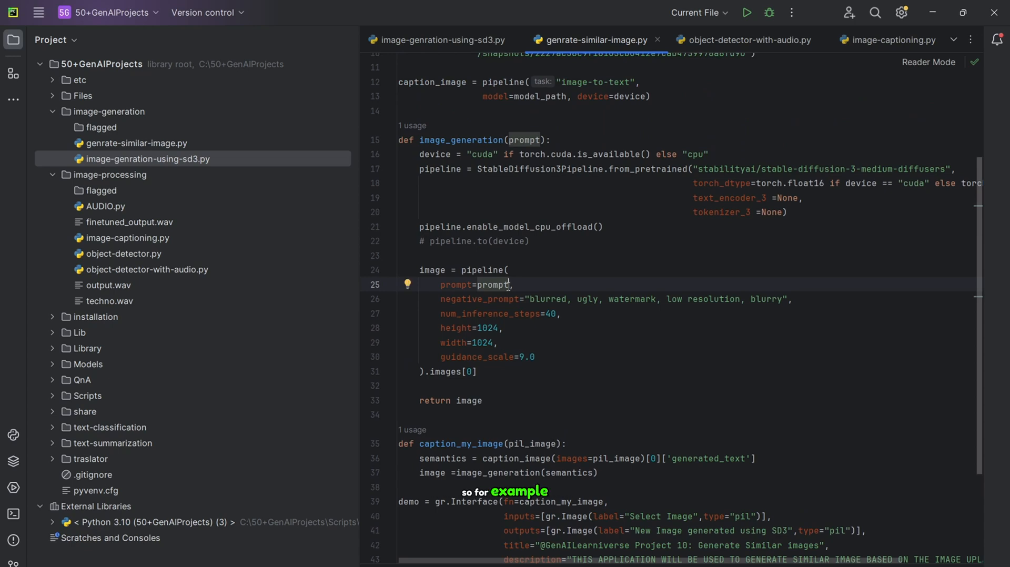
Extend the image_generation prompt to append ' 8K, Ultra HD' to the caption text.
type("+\" *")
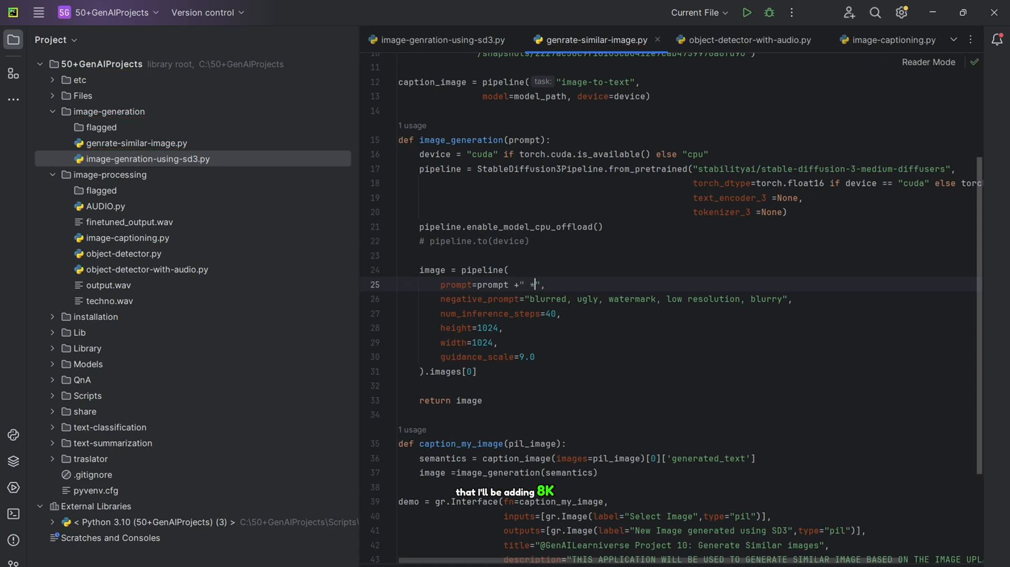
type("8K,")
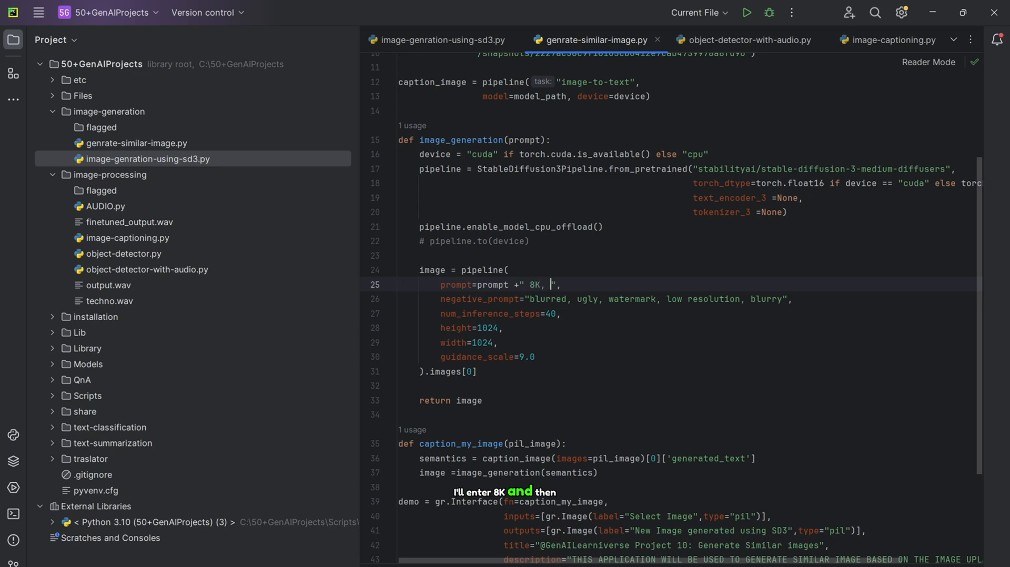
type("Ultra")
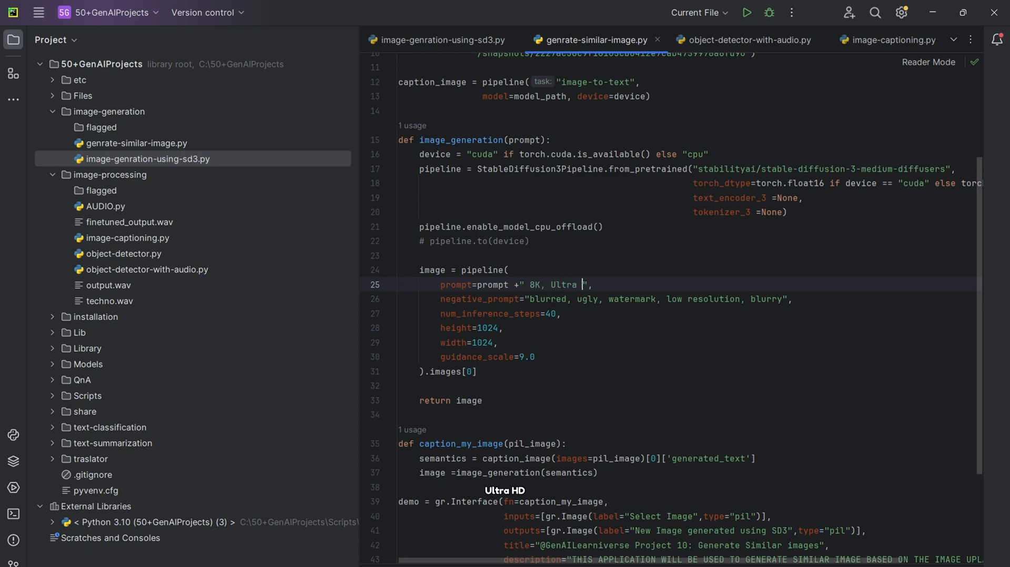
type("HD,")
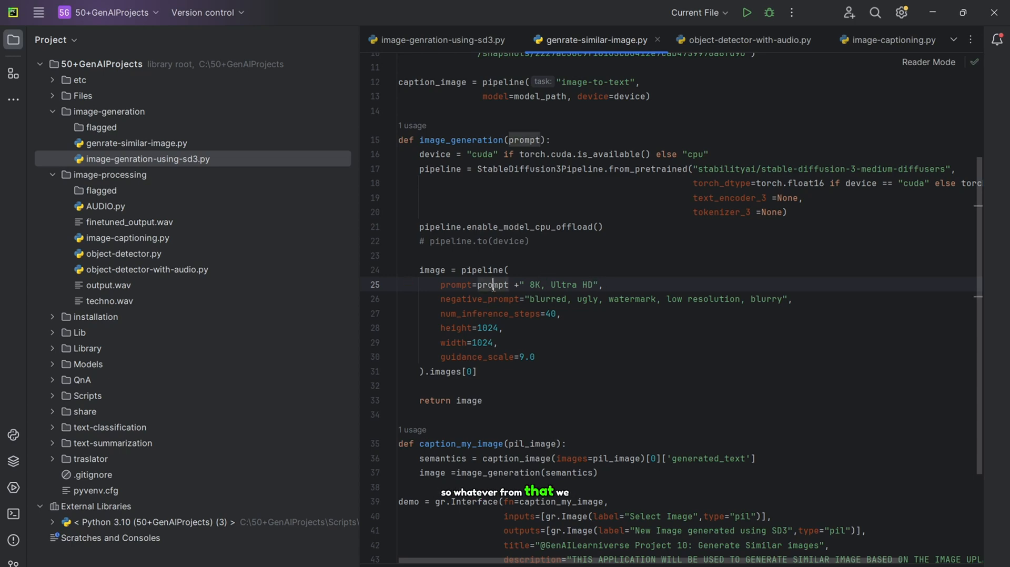
double_click(491, 286)
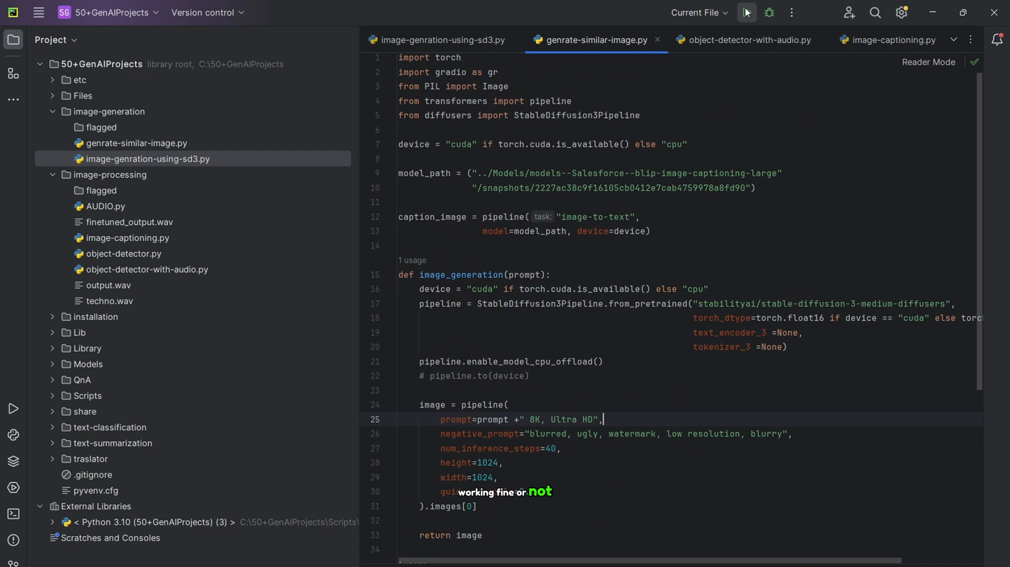
Run genrate-similar-image.py and open the Gradio app's local URL in the browser.
left_click(747, 12)
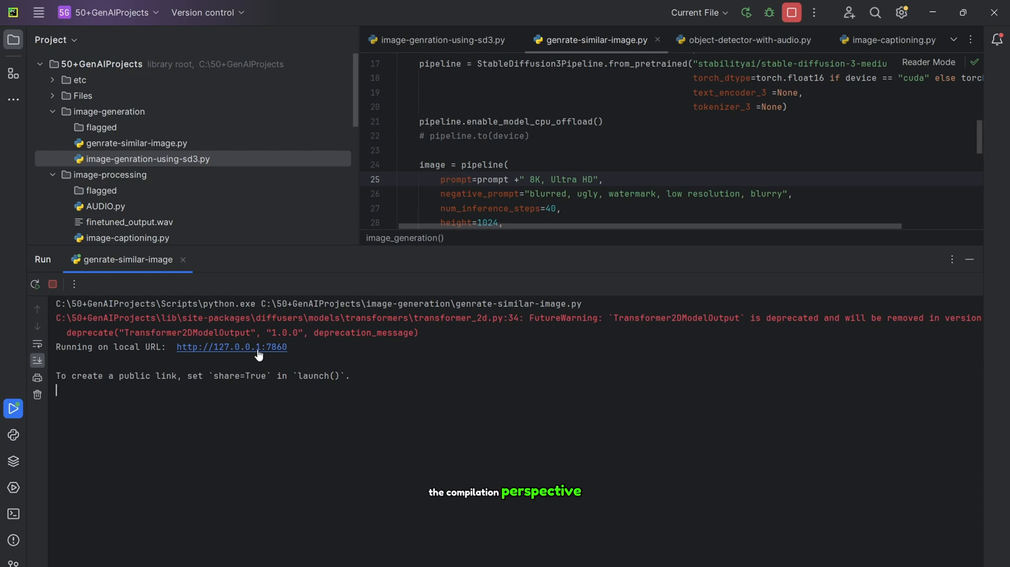
left_click(232, 347)
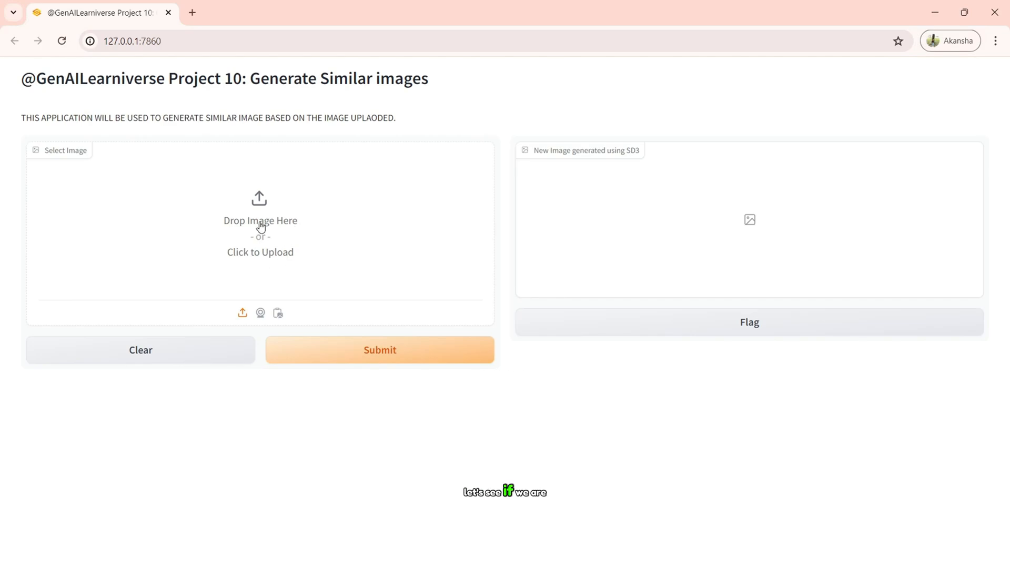
Upload the beach photo 1.png and submit it for captioning and generation.
left_click(260, 222)
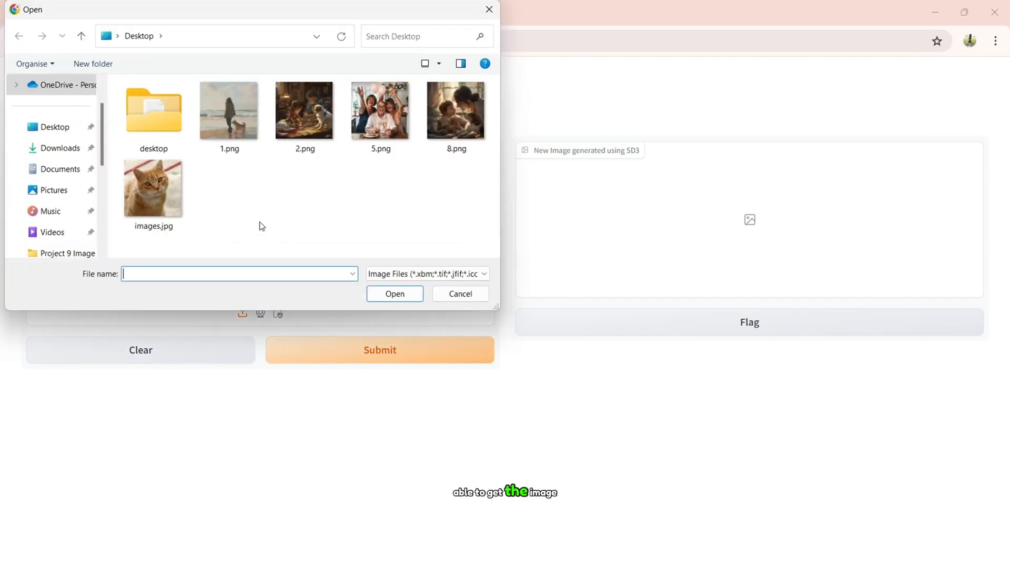
left_click(229, 110)
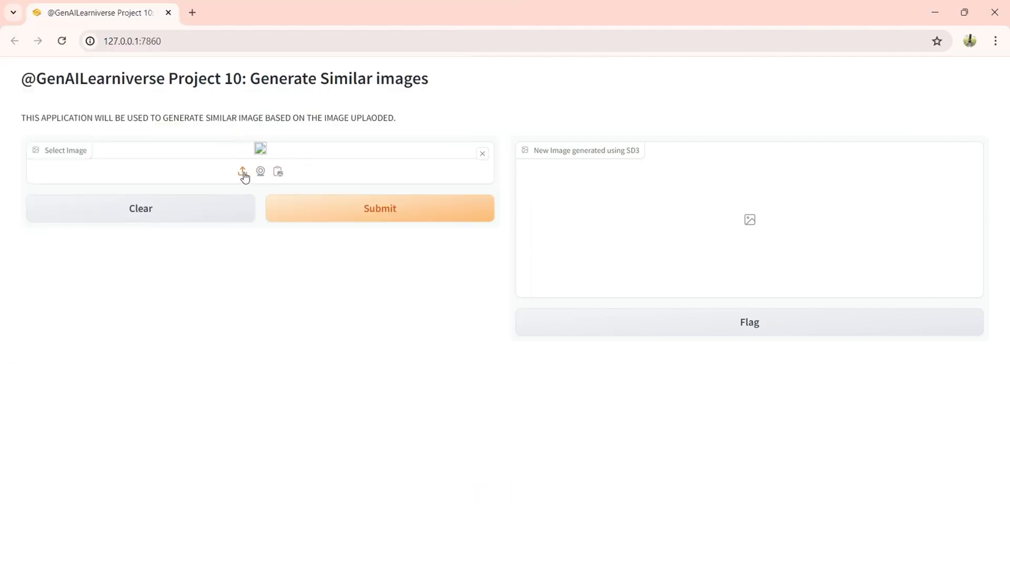
left_click(242, 171)
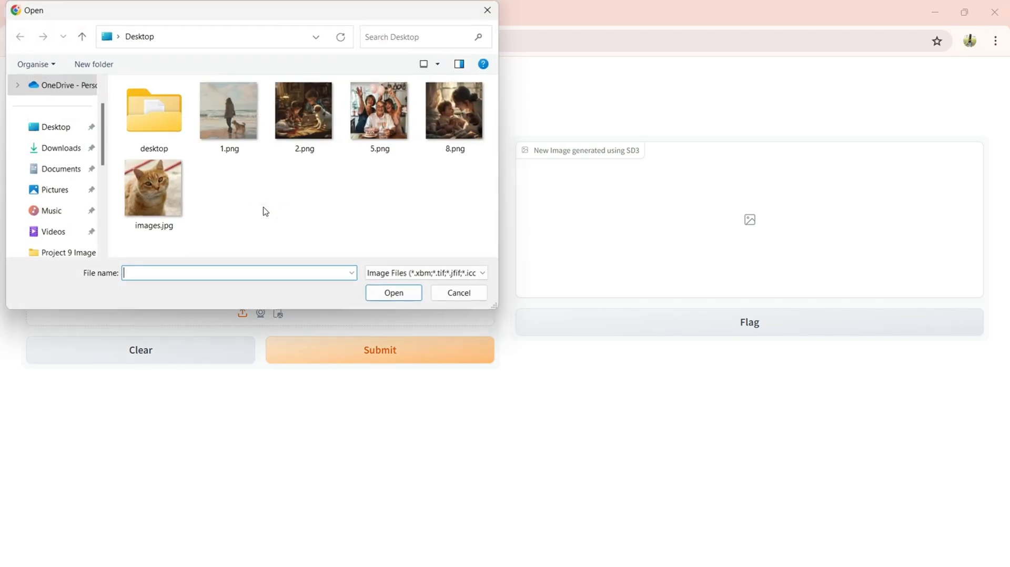
double_click(228, 111)
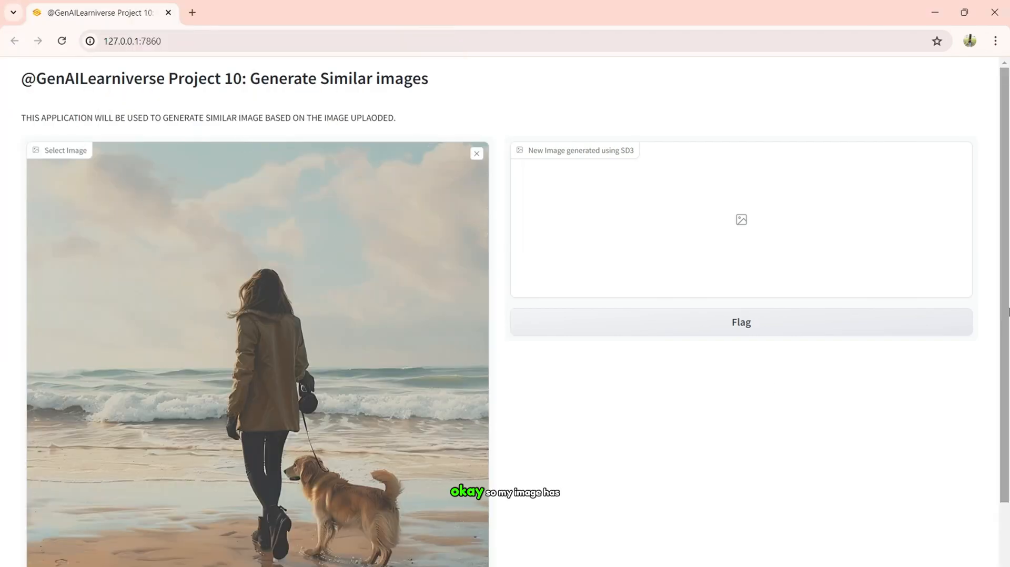
scroll("down", 3)
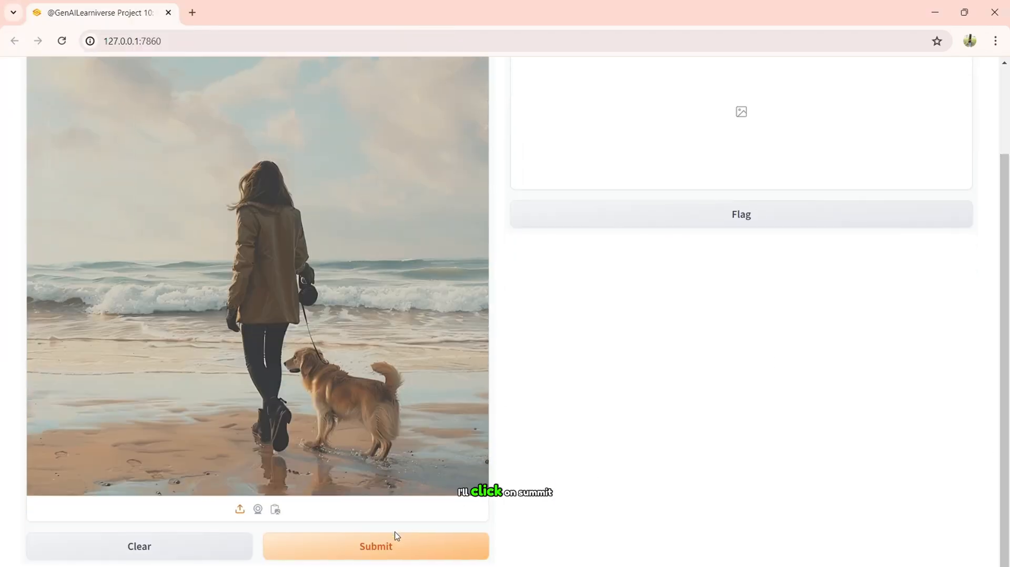
left_click(376, 546)
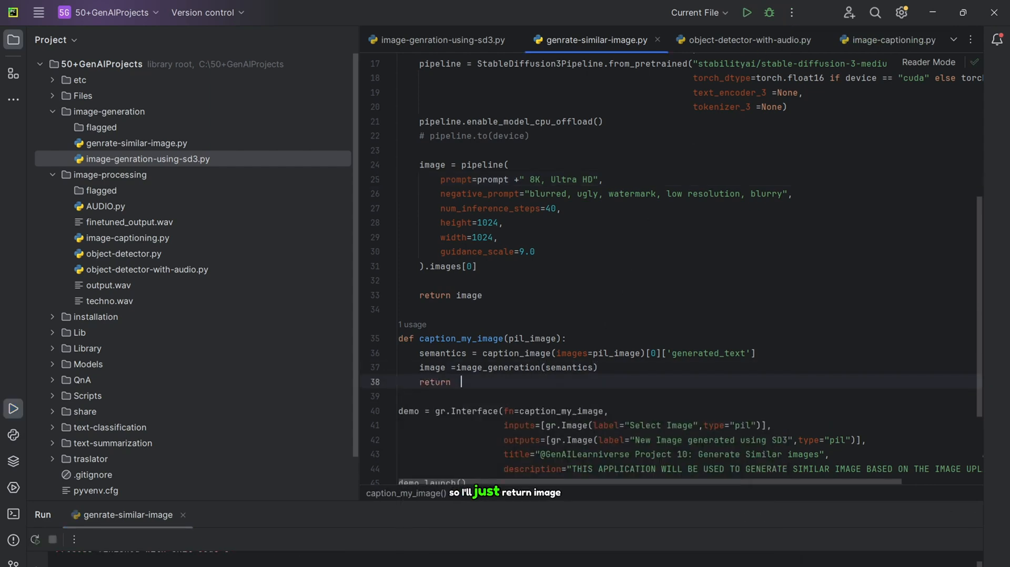
Add image to caption_my_image's return and rerun the script.
type("image")
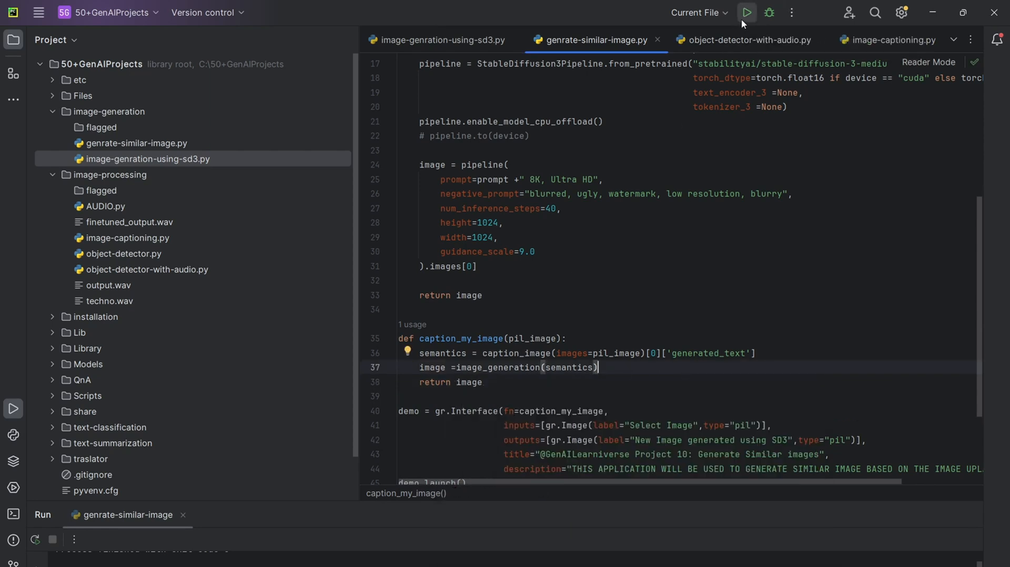
left_click(747, 13)
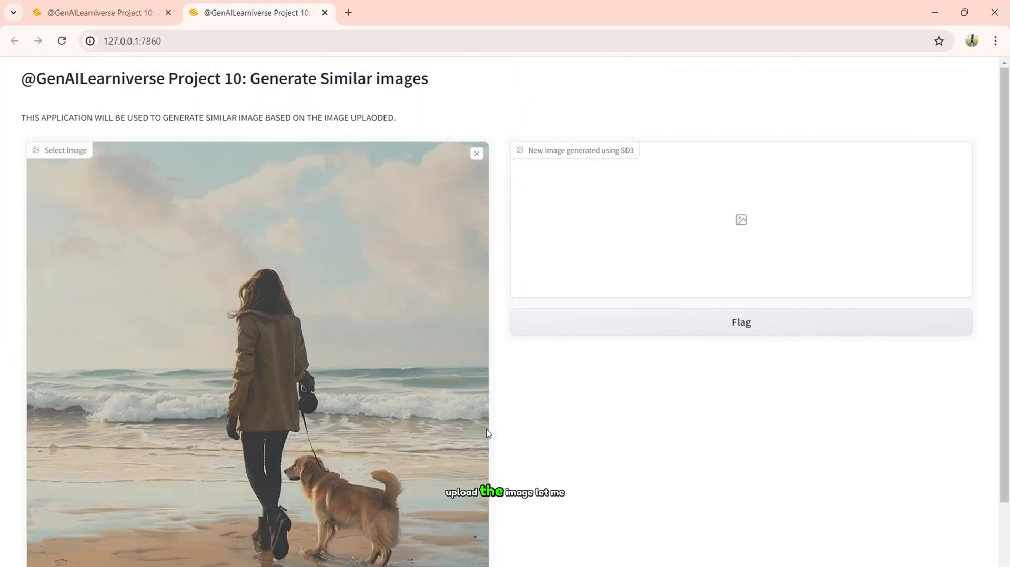
Submit the loaded beach photo and view the SD3-generated woman-and-dog image.
scroll("down", 3)
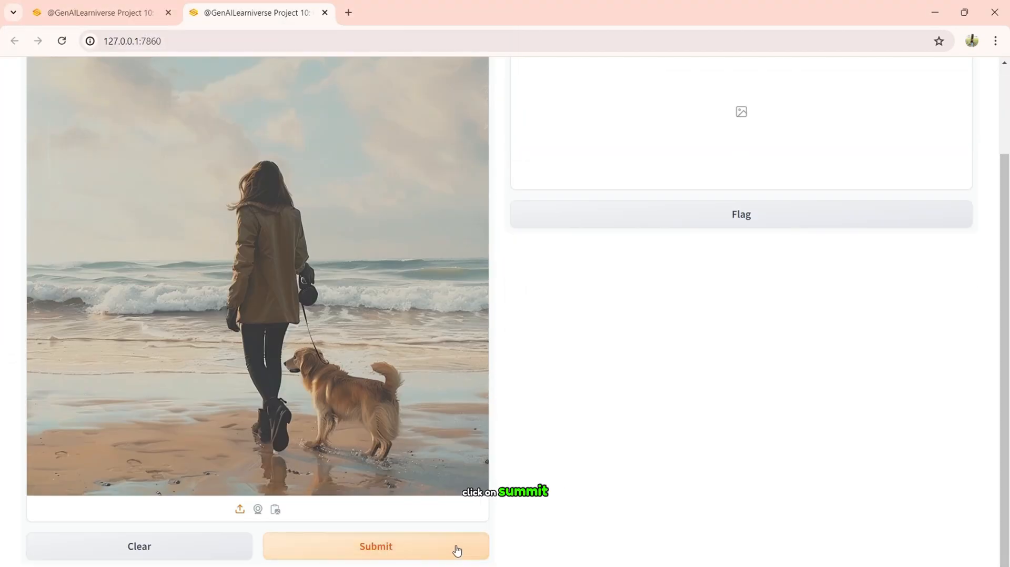
left_click(376, 546)
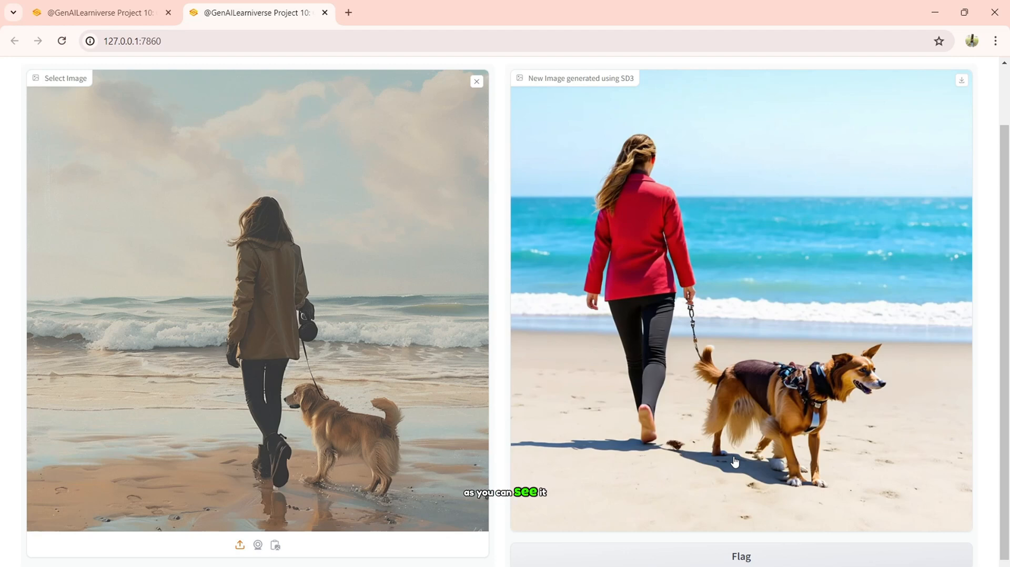
mouse_move(681, 364)
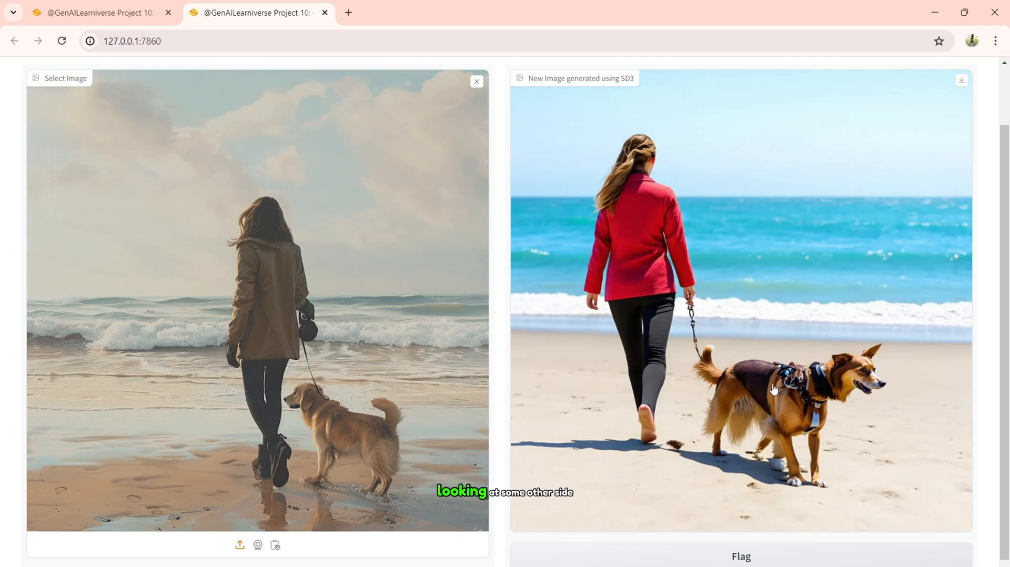
mouse_move(759, 280)
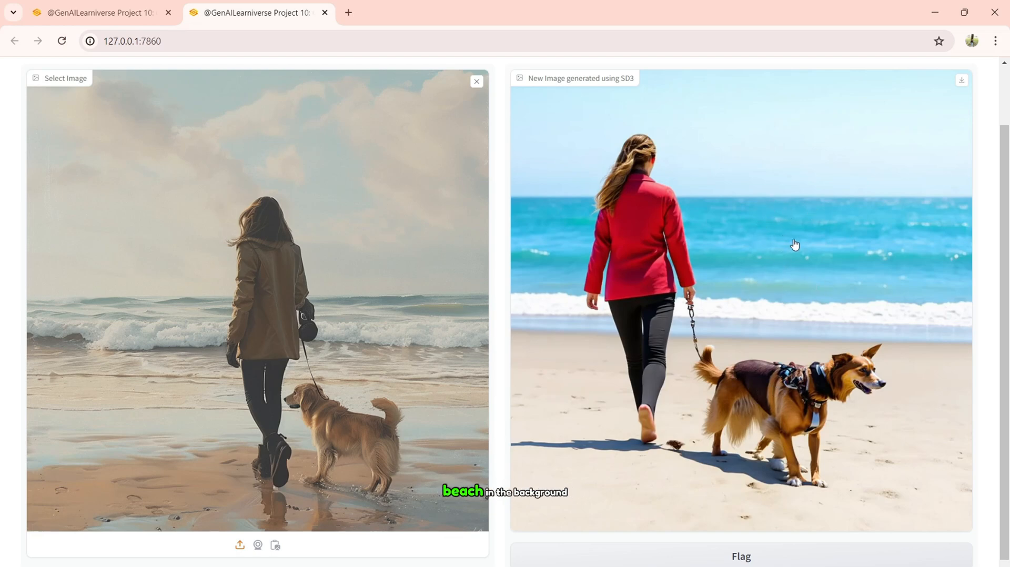
mouse_move(793, 303)
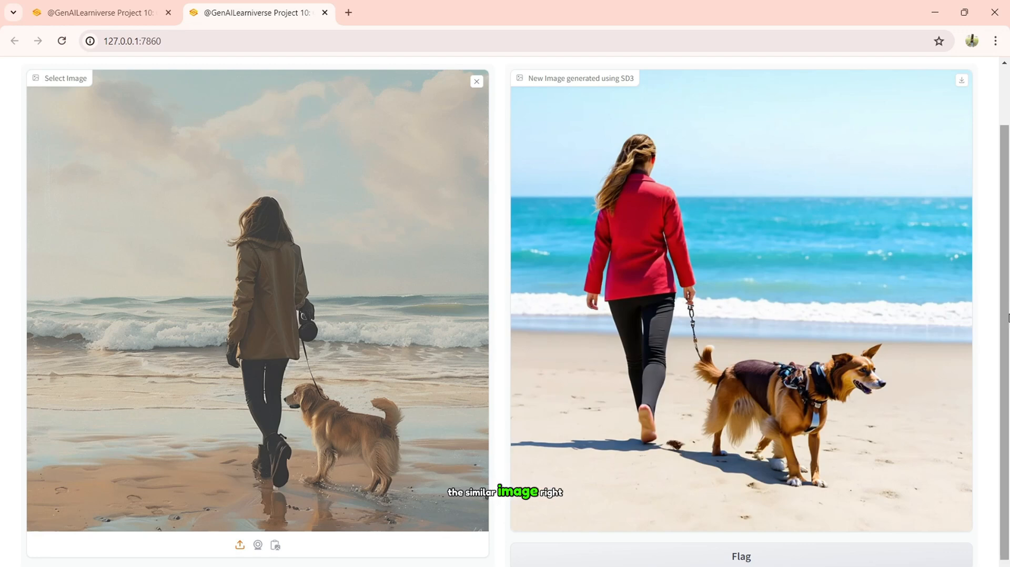
scroll("down", 3)
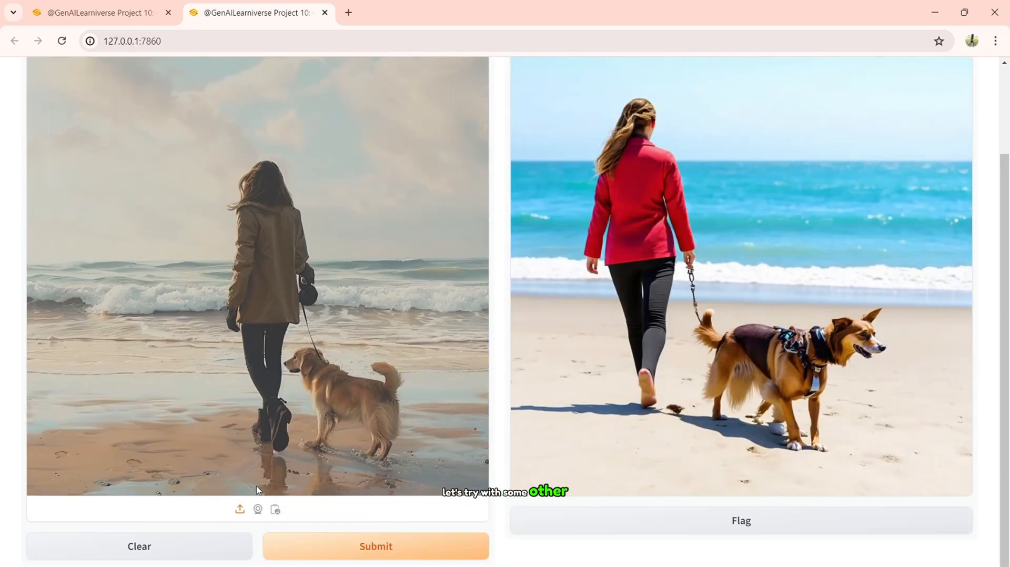
Upload the orange cat photo images.jpg and submit it for a similar SD3 image.
left_click(240, 509)
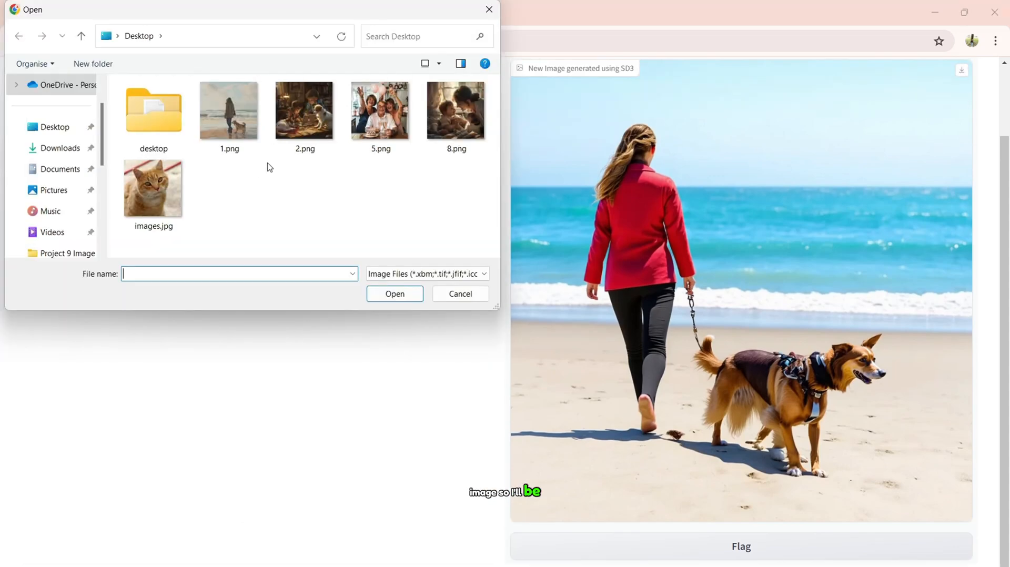
left_click(154, 187)
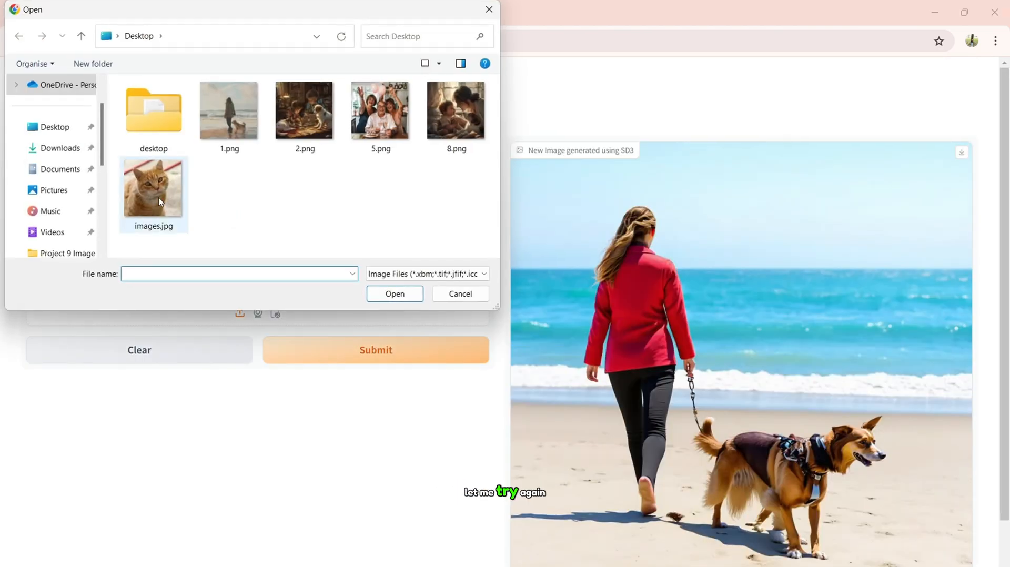
double_click(154, 187)
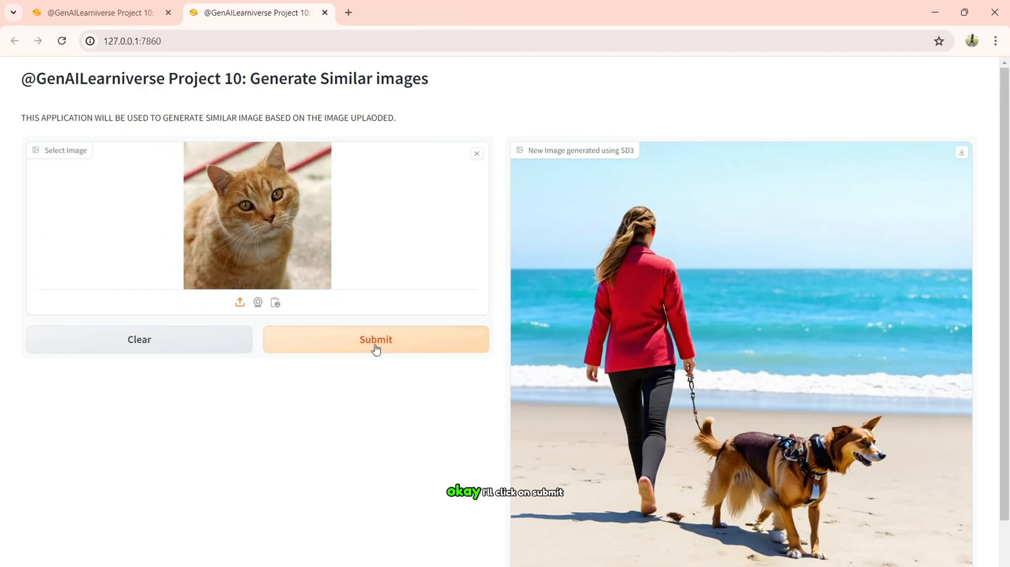
left_click(376, 340)
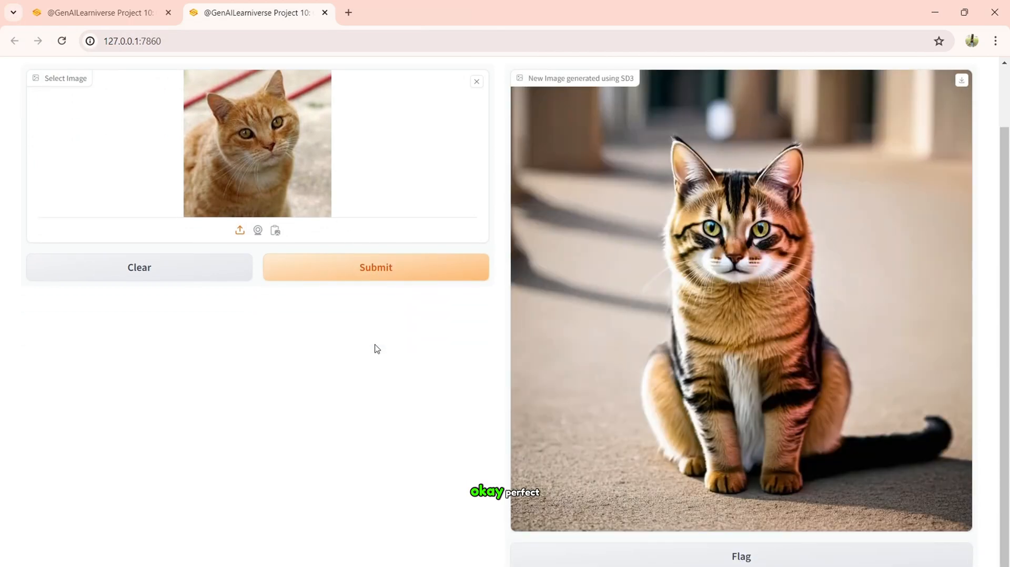
mouse_move(618, 296)
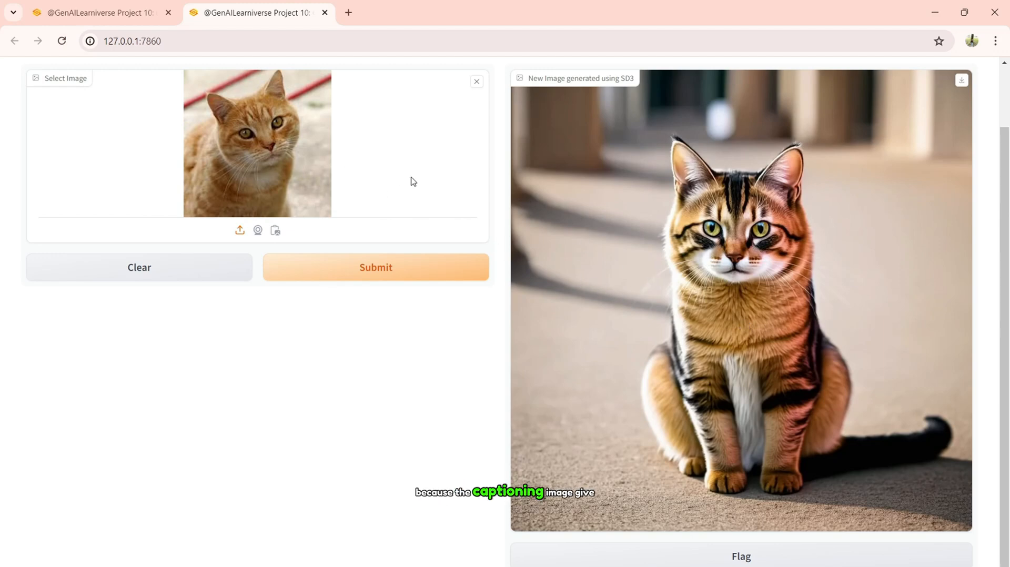
mouse_move(308, 177)
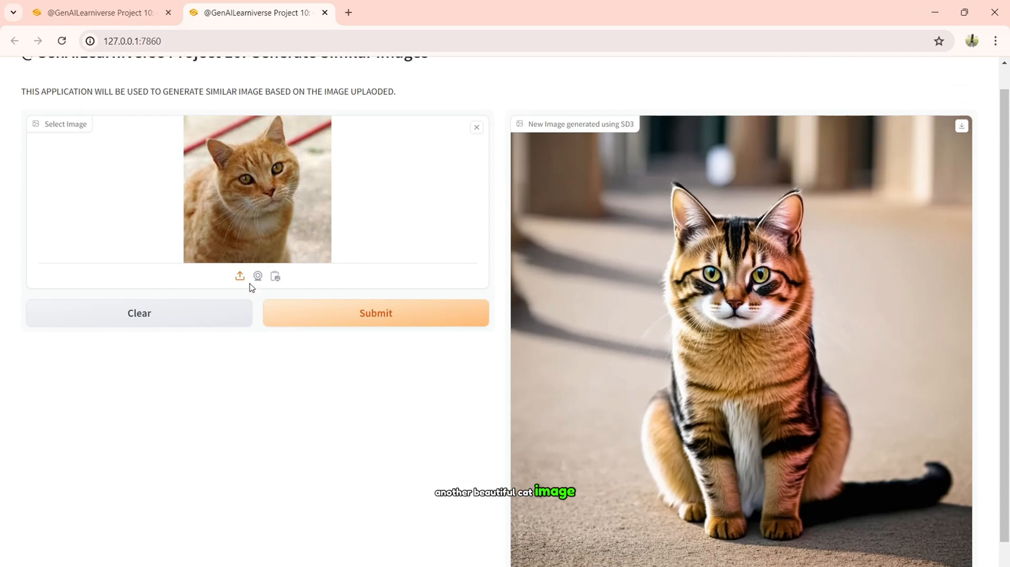
Upload the kitchen celebration photo 5.png and view the generated party image.
left_click(476, 127)
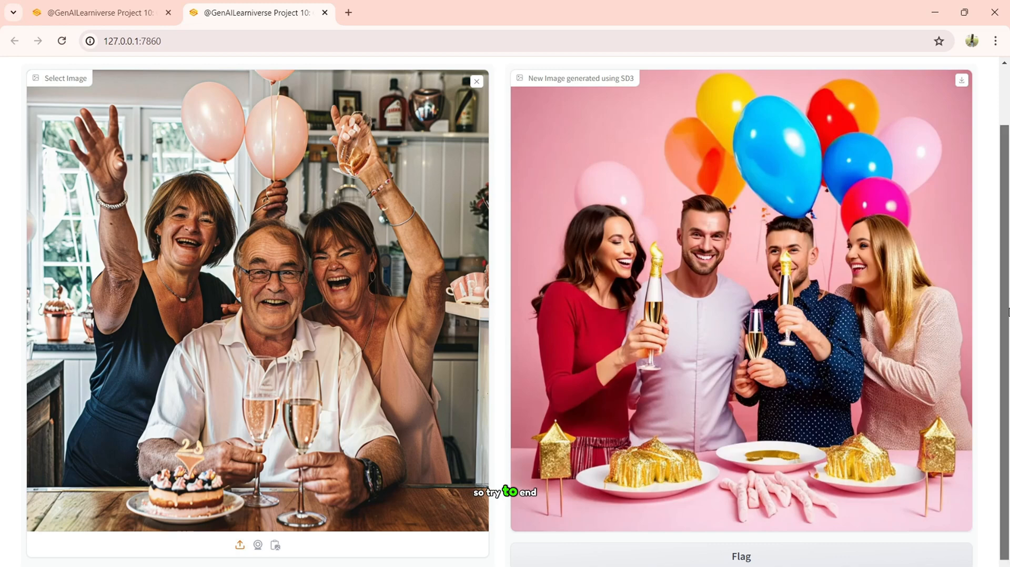
scroll("down", 3)
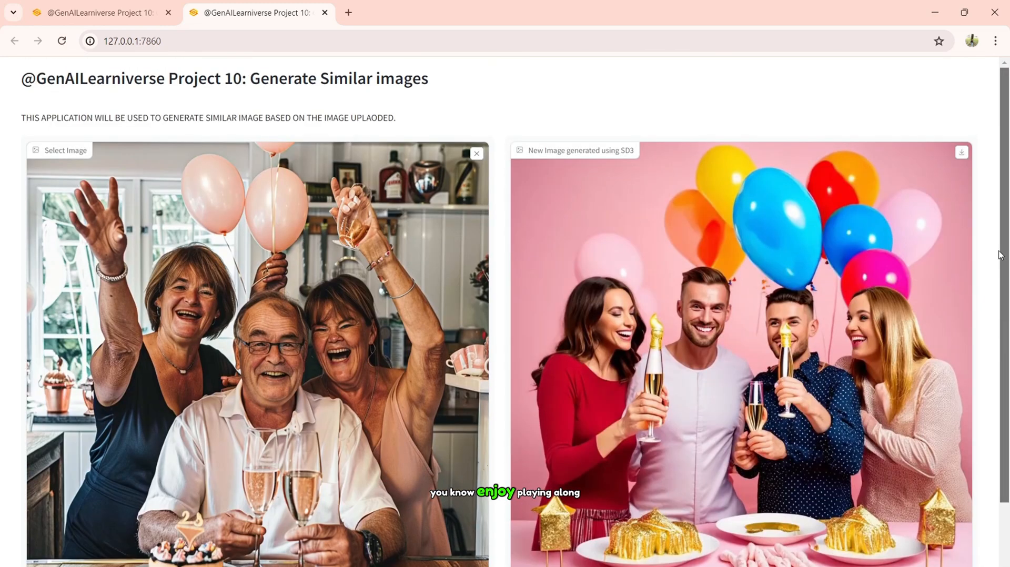
scroll("down", 3)
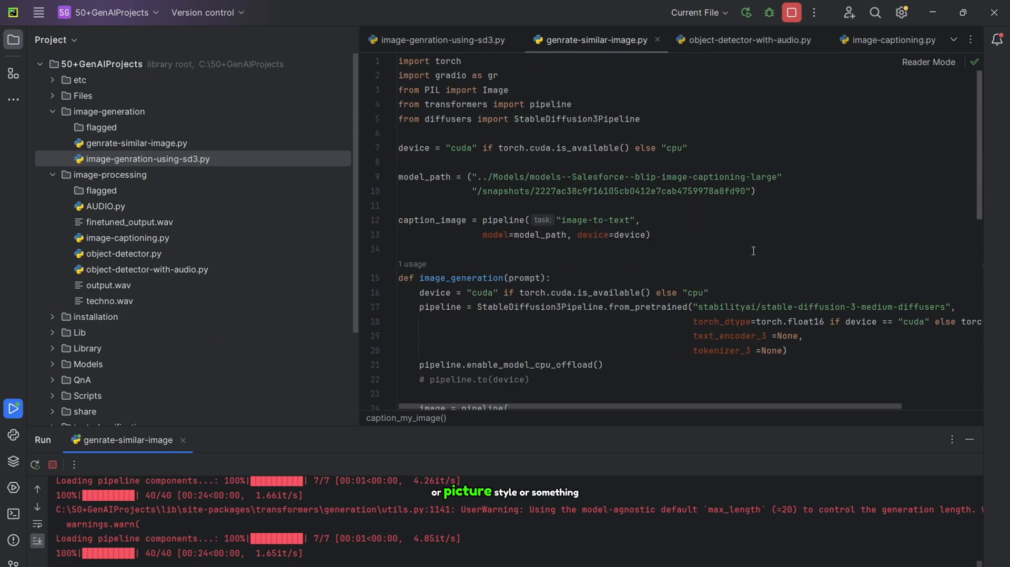
Scroll genrate-similar-image.py to the SD3 pipeline settings with the Run log open.
scroll("down", 3)
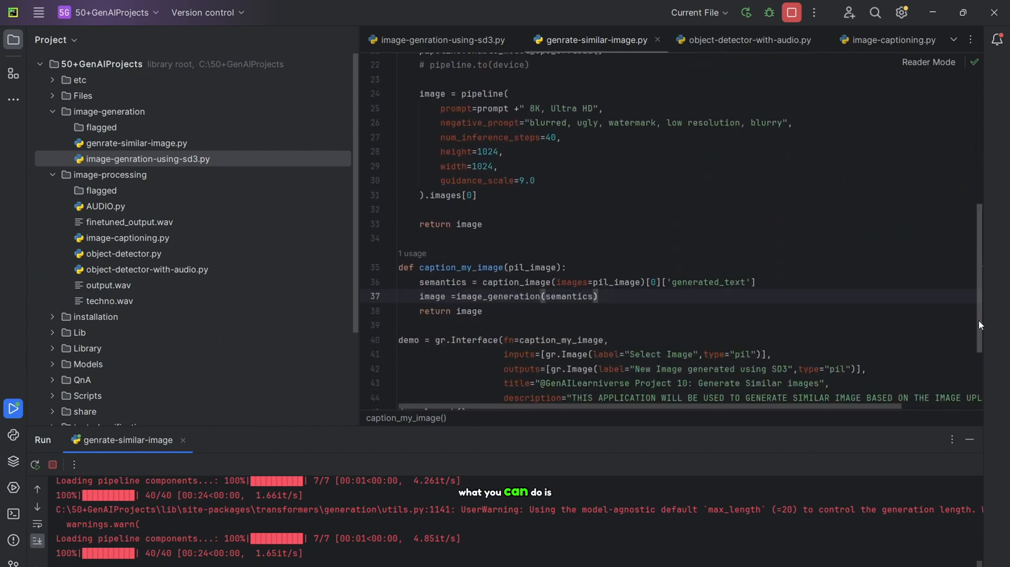